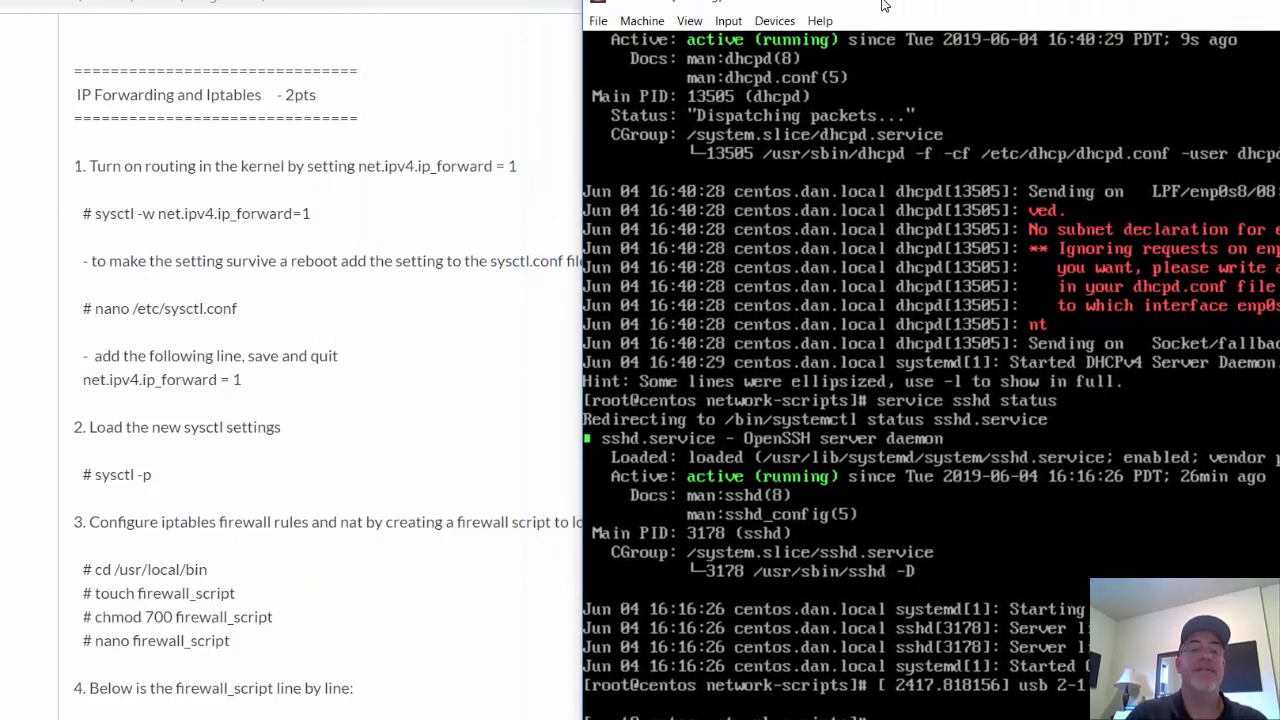
{"action": "mouse_move", "coordinate": [135, 195]}
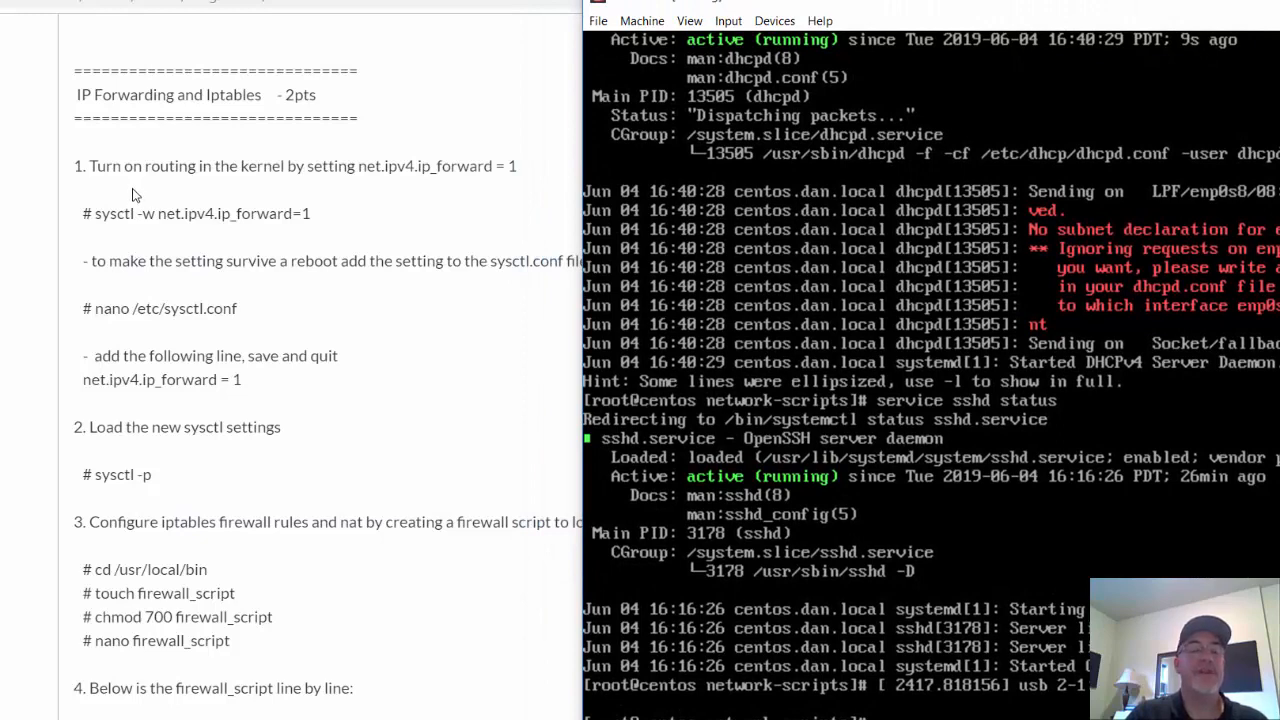
{"action": "mouse_move", "coordinate": [95, 193]}
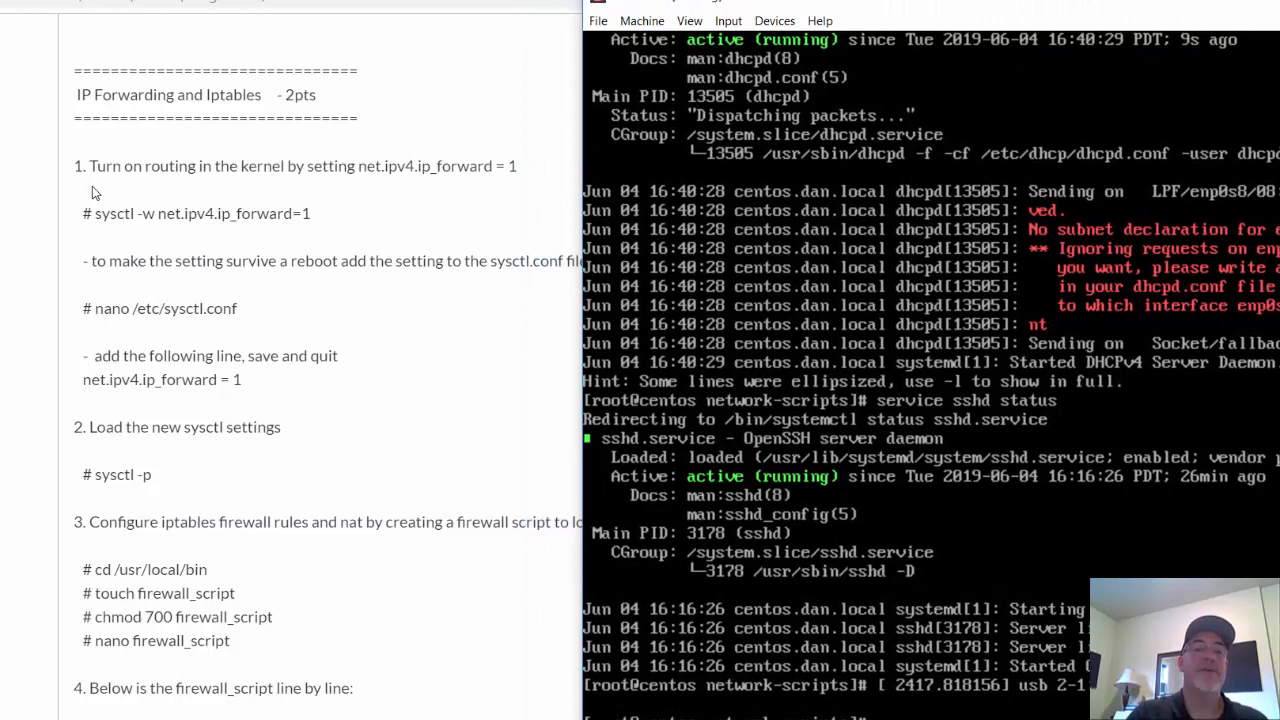
{"action": "mouse_move", "coordinate": [340, 200]}
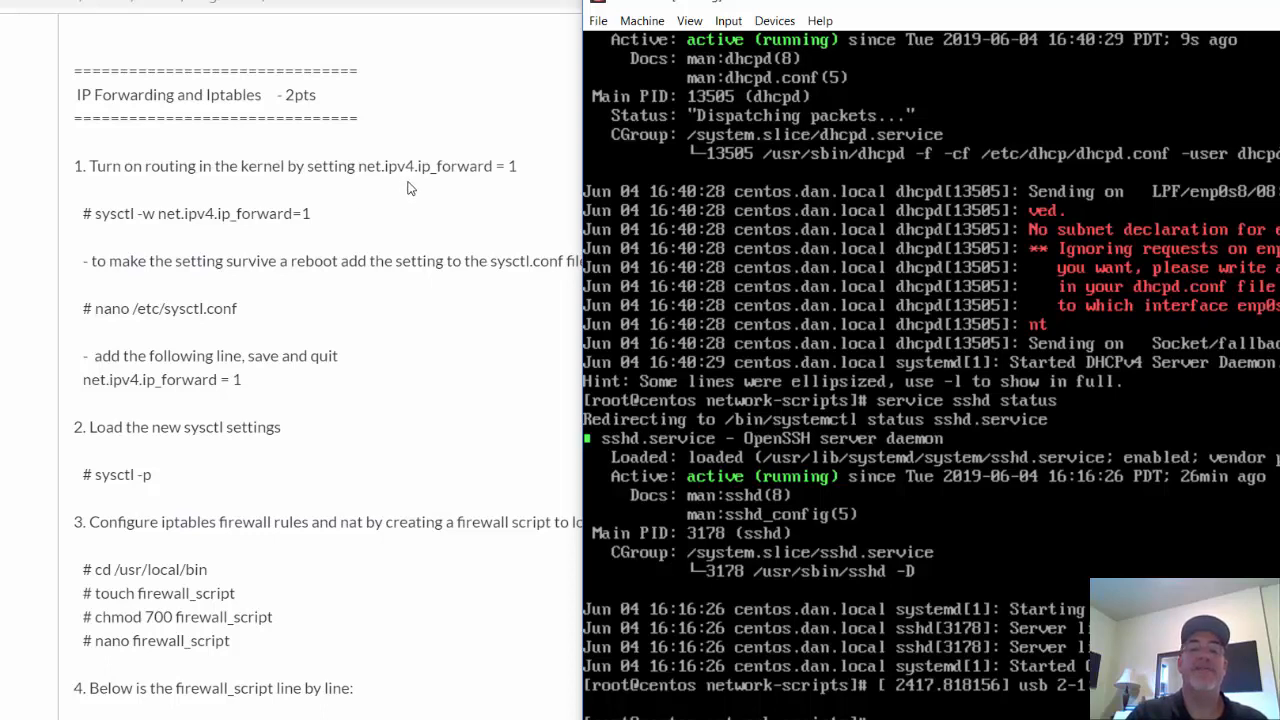
{"action": "mouse_move", "coordinate": [511, 186]}
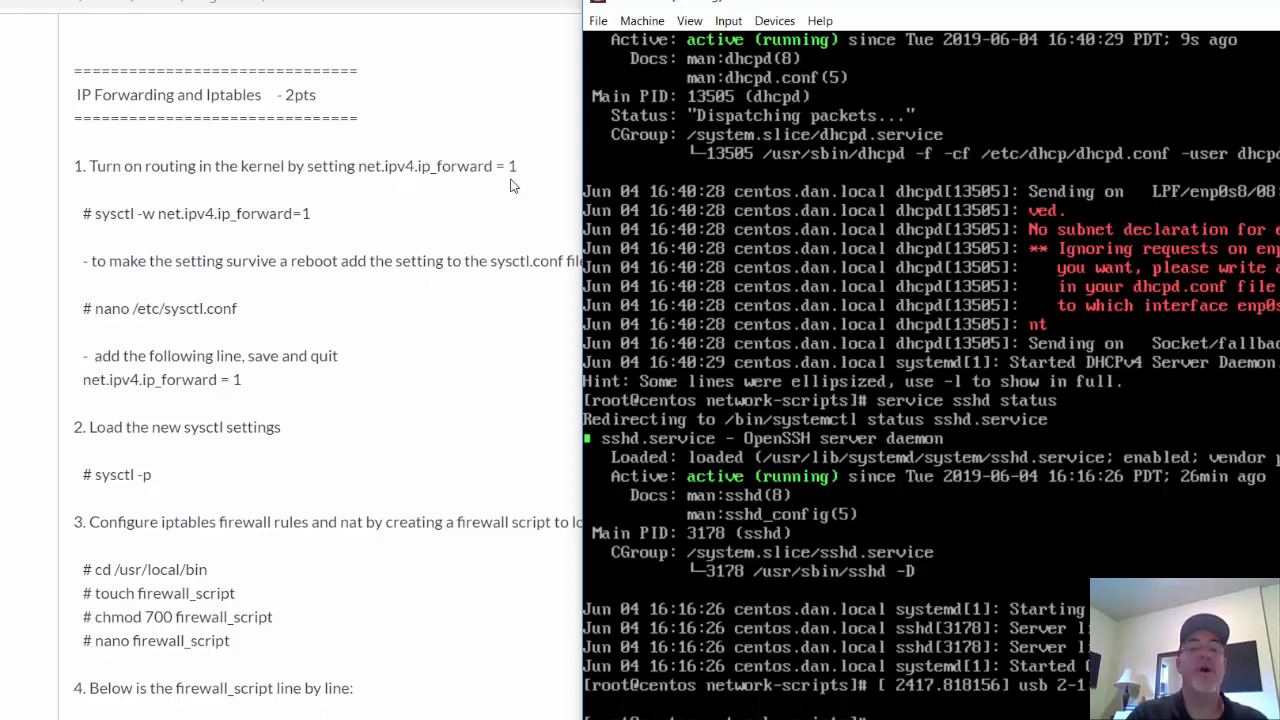
{"action": "mouse_move", "coordinate": [260, 237]}
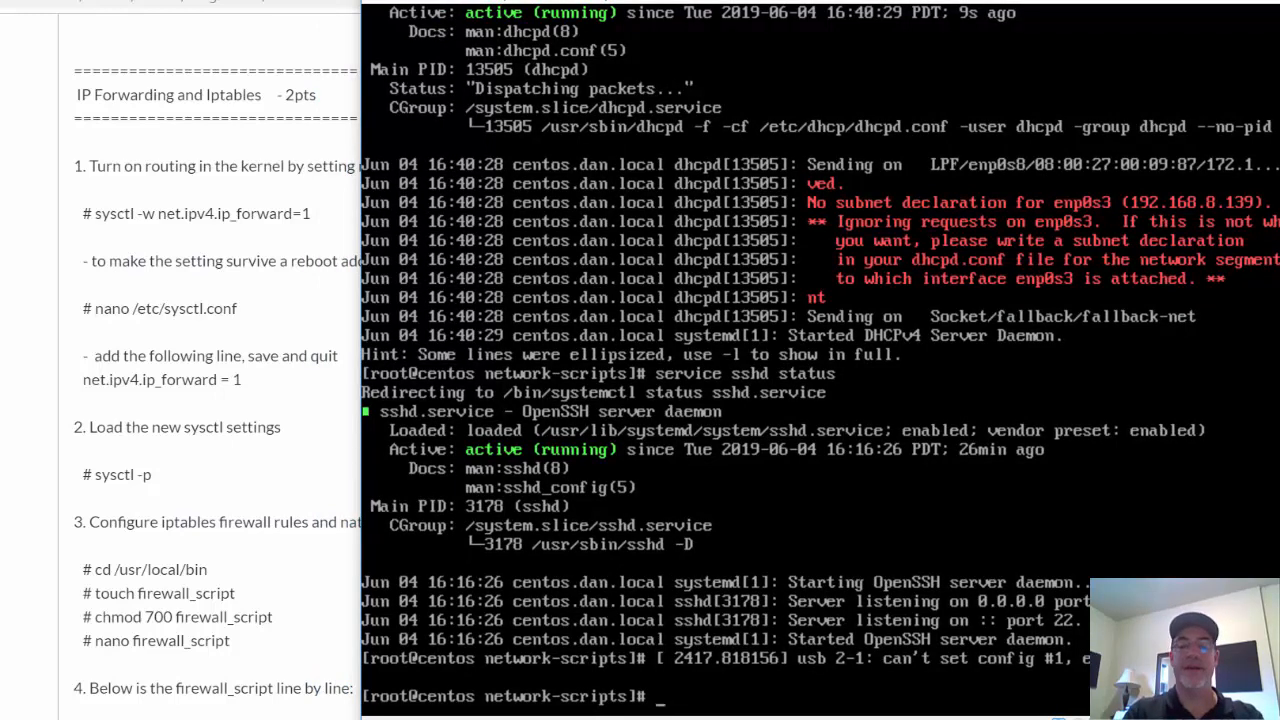
Run sysctl -w net.ipv4.ip_forward=1 to enable kernel IP forwarding
{"action": "type", "text": "sysctl"}
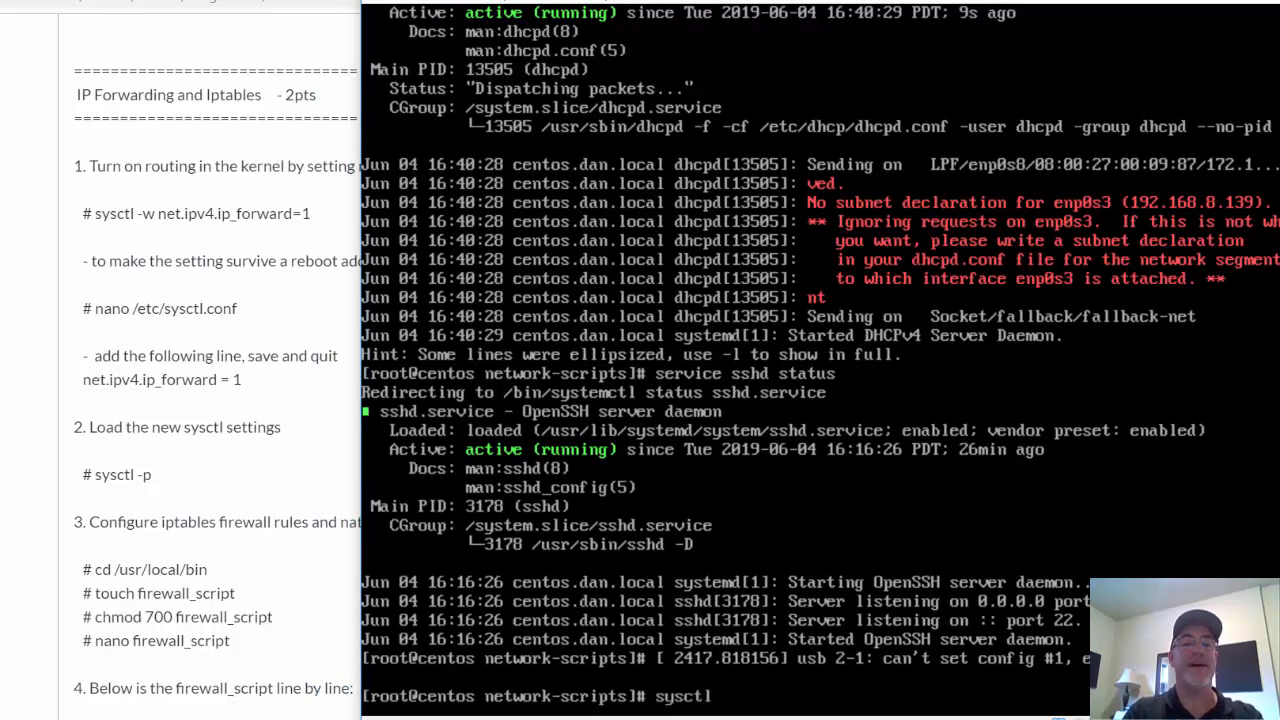
{"action": "type", "text": "-w"}
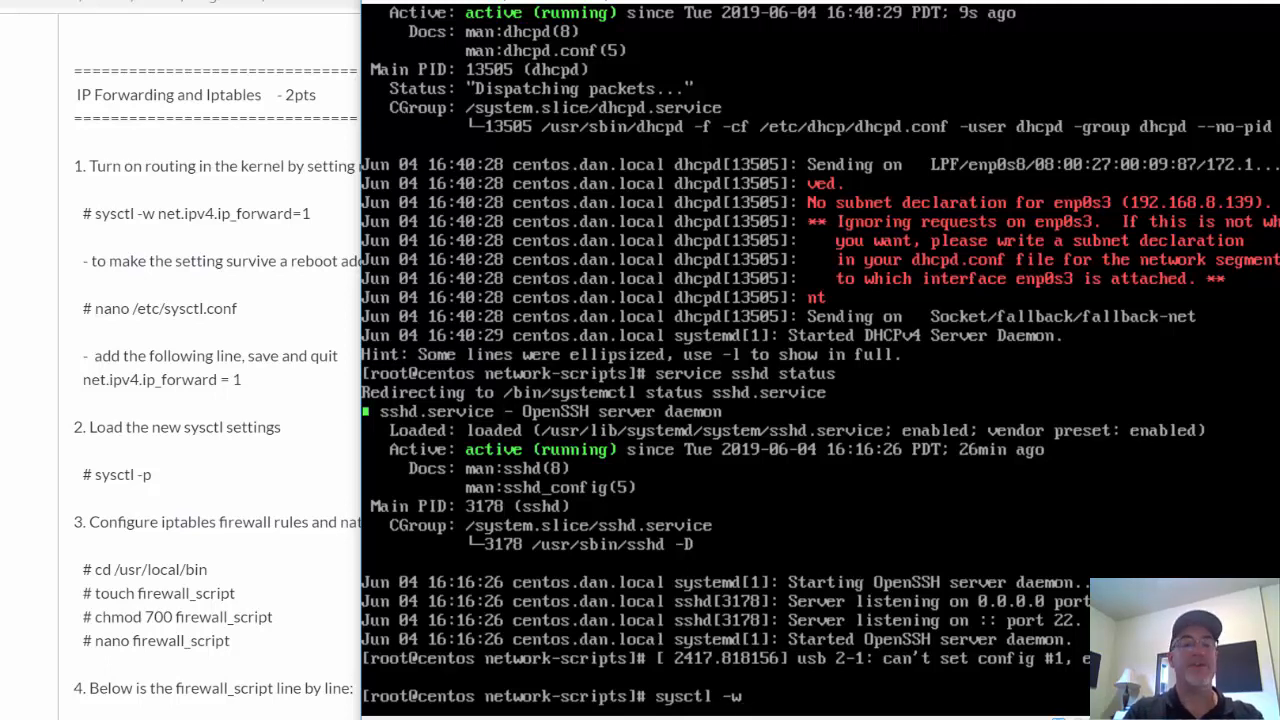
{"action": "type", "text": "net"}
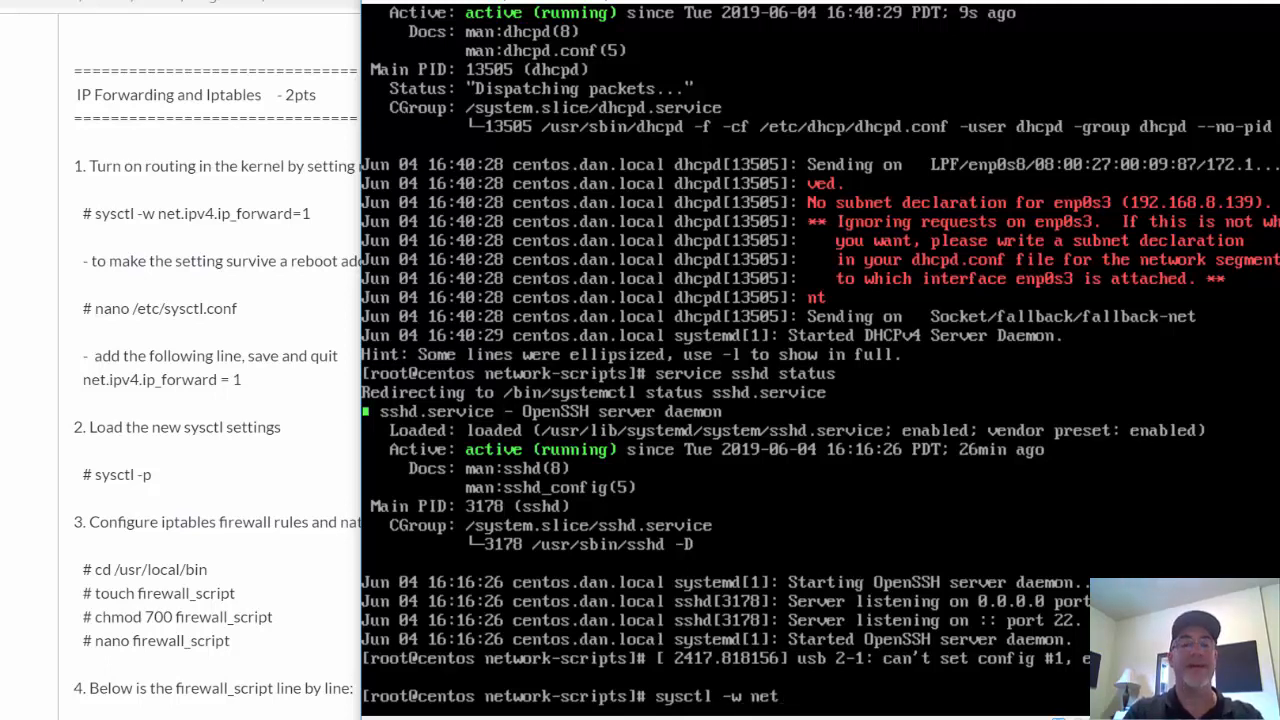
{"action": "type", "text": "."}
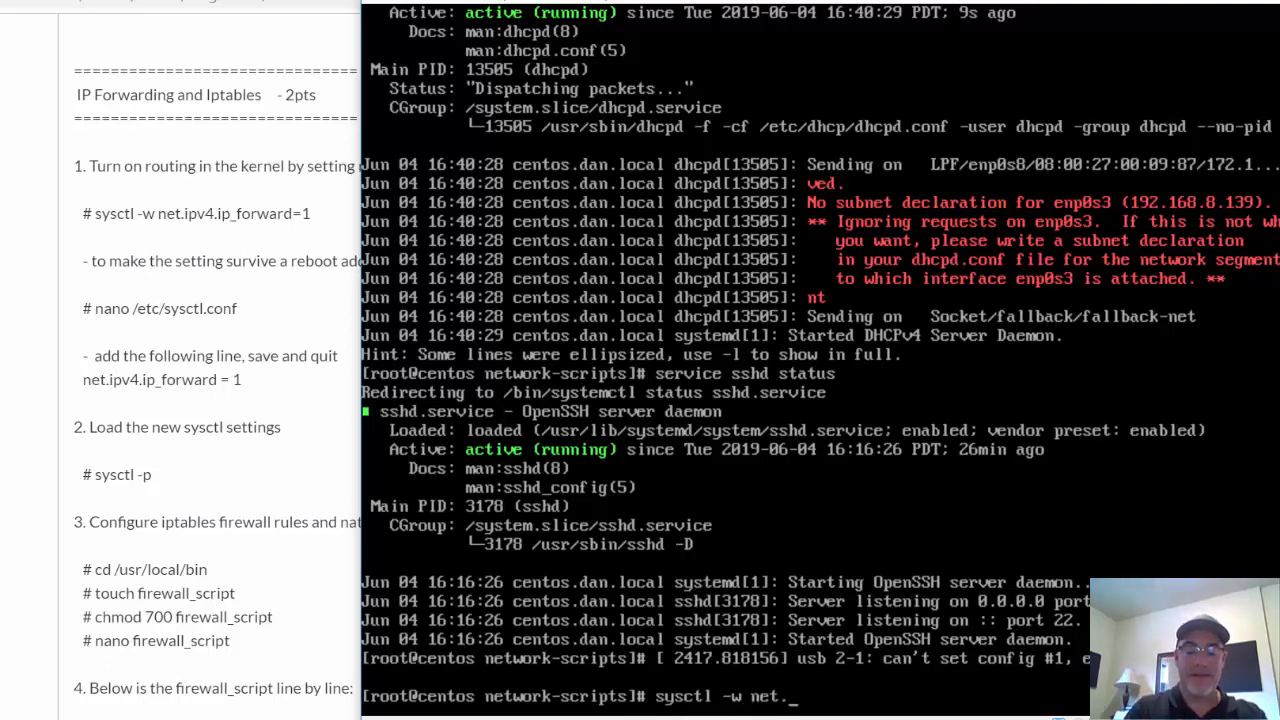
{"action": "type", "text": "ipv4"}
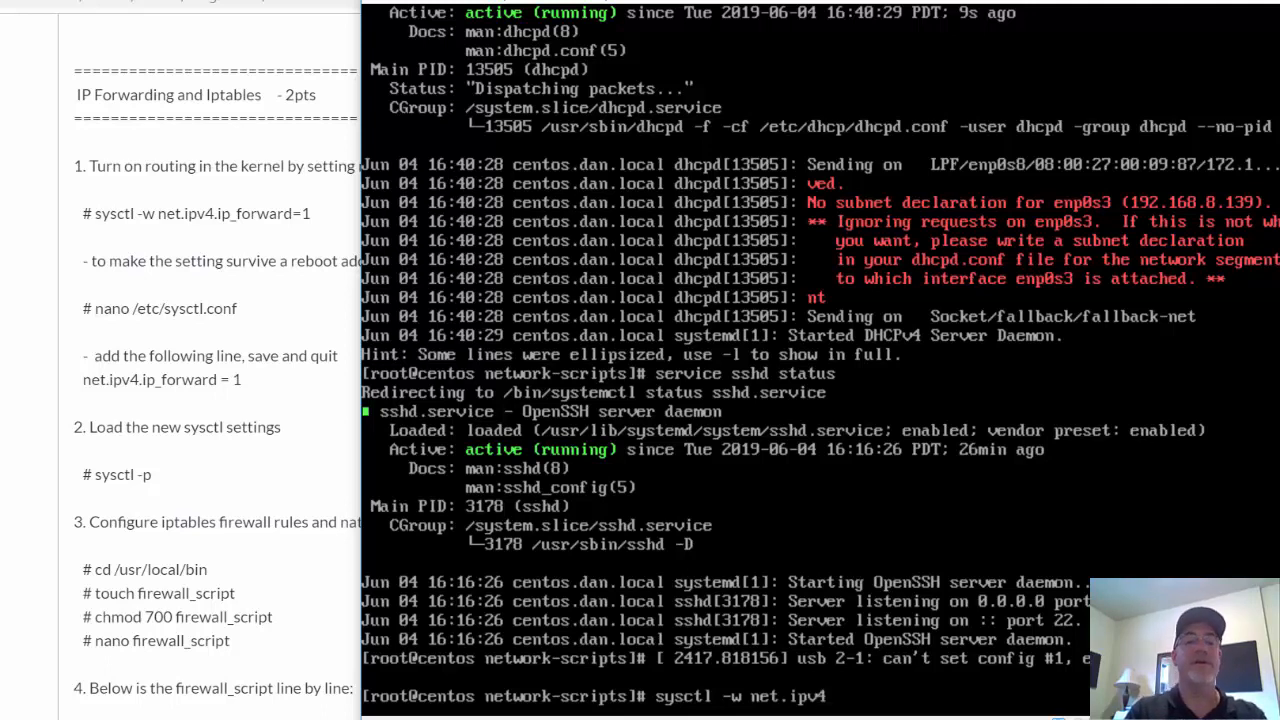
{"action": "type", "text": ".ip_forward"}
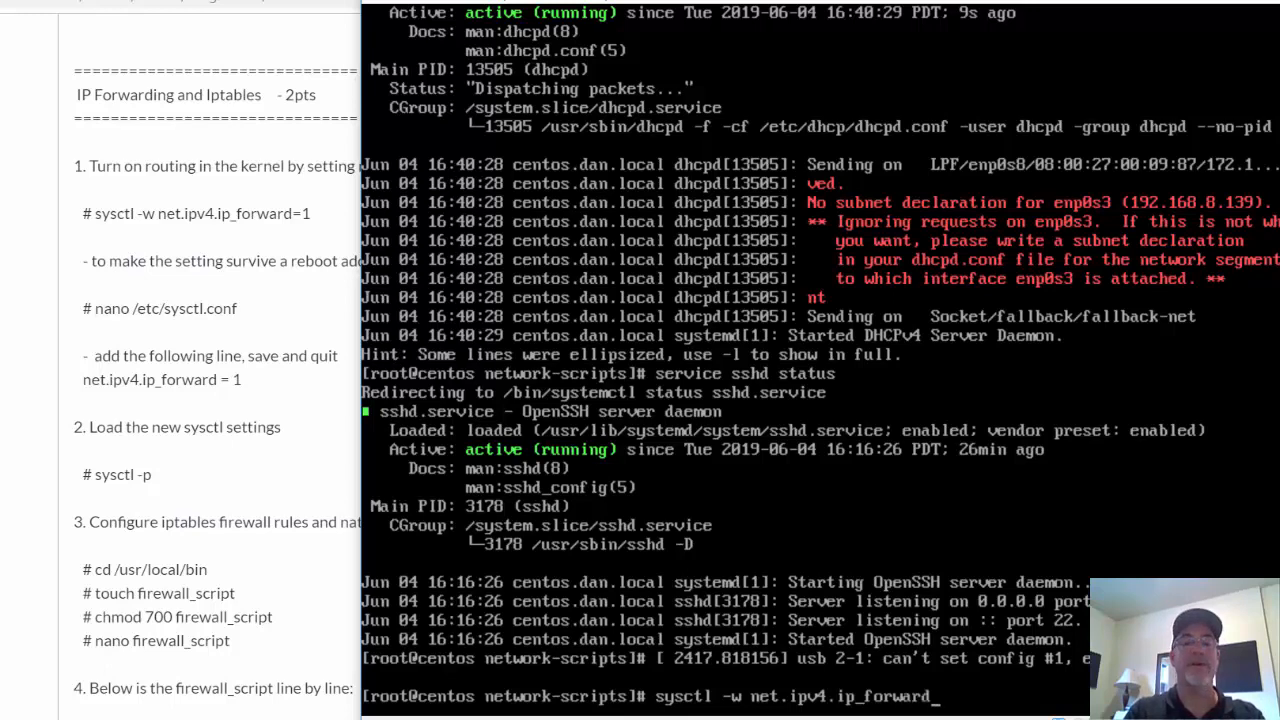
{"action": "type", "text": "=1"}
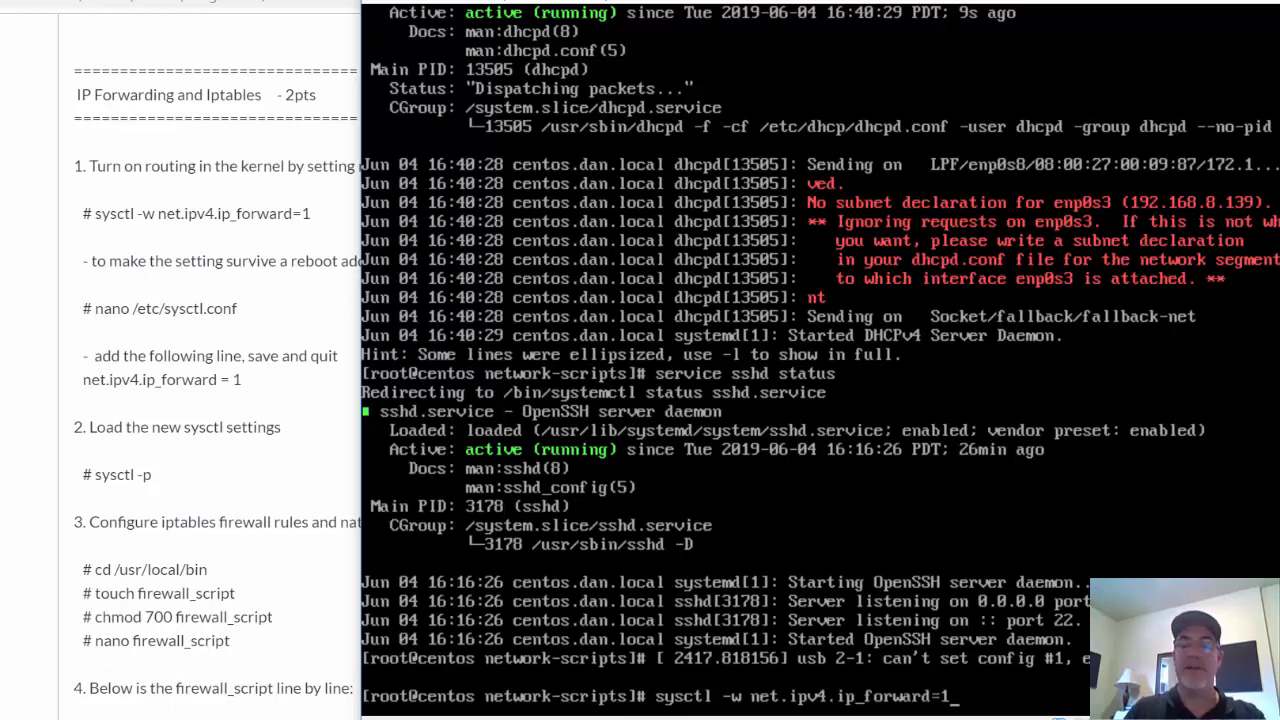
{"action": "key", "text": "Return"}
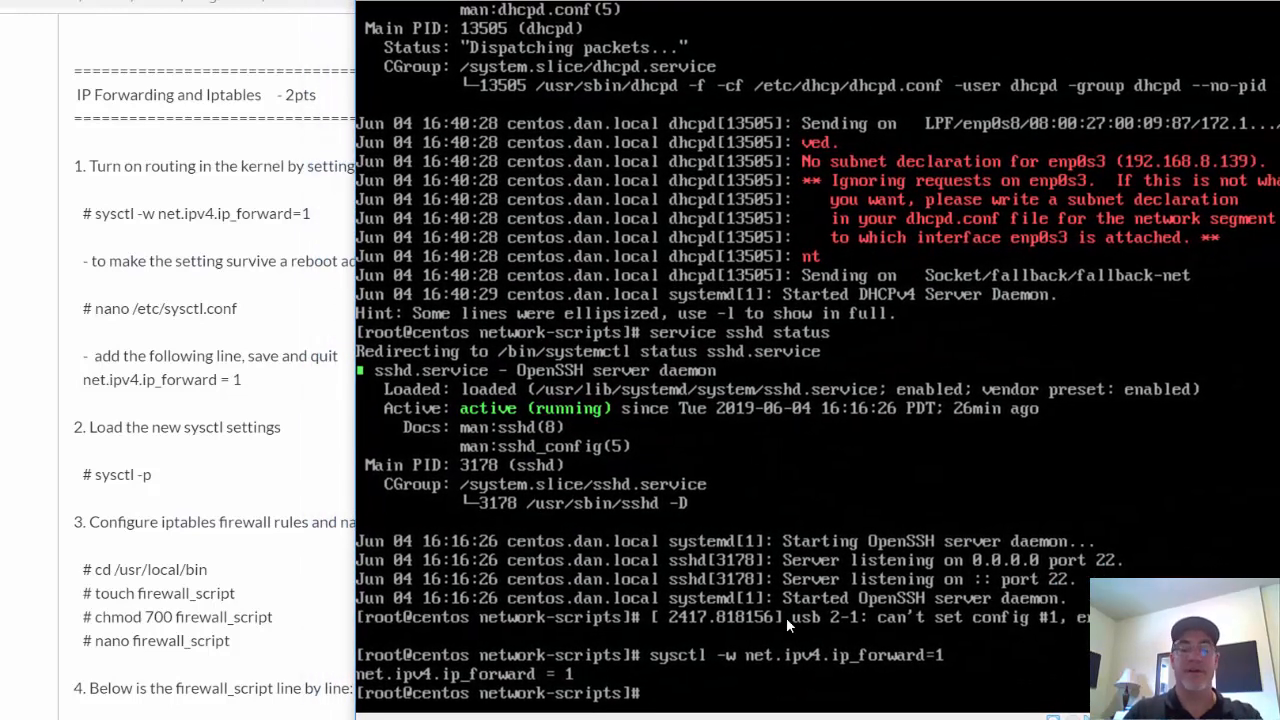
Open /etc/sysctl.conf in vi for editing
{"action": "type", "text": "nan"}
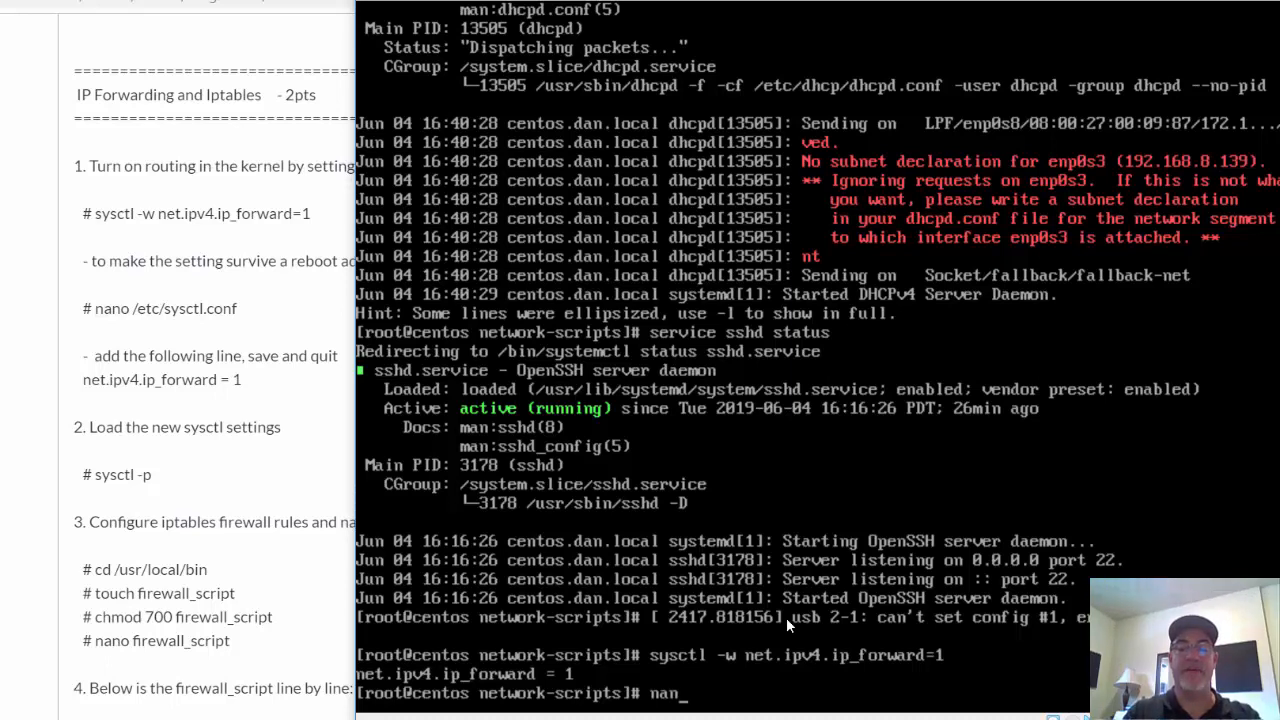
{"action": "type", "text": "vi"}
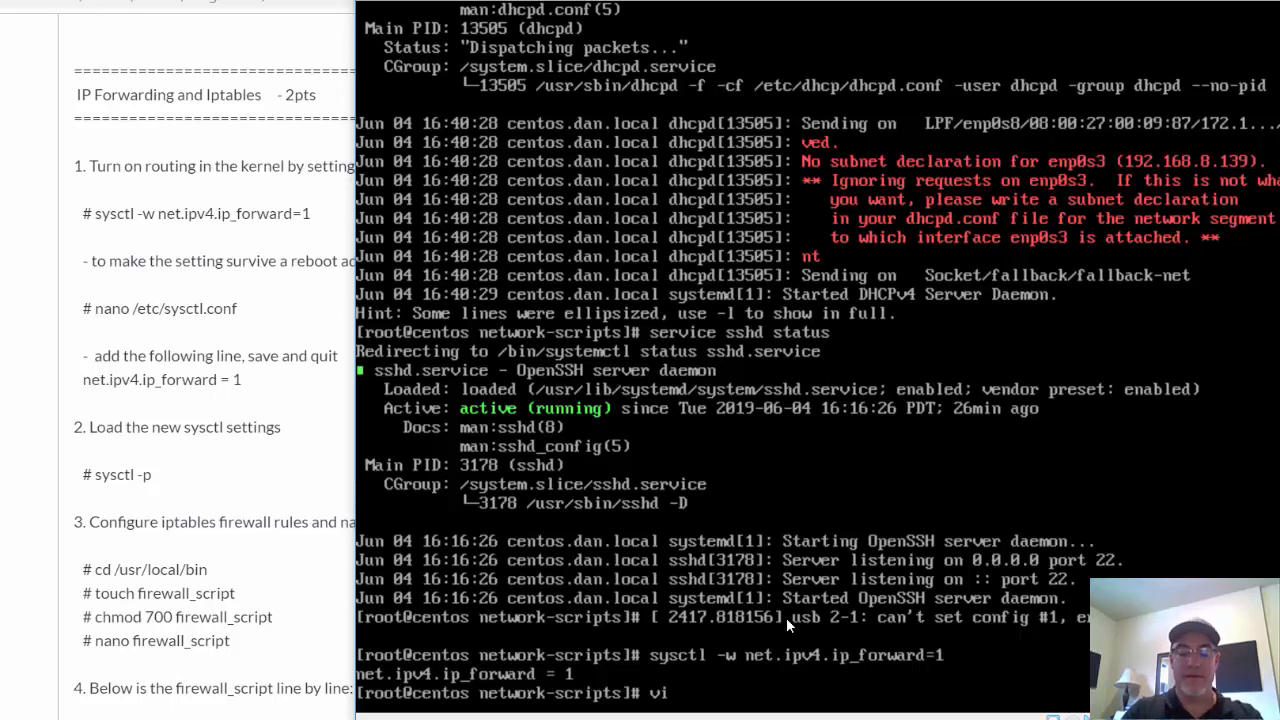
{"action": "type", "text": "/etc"}
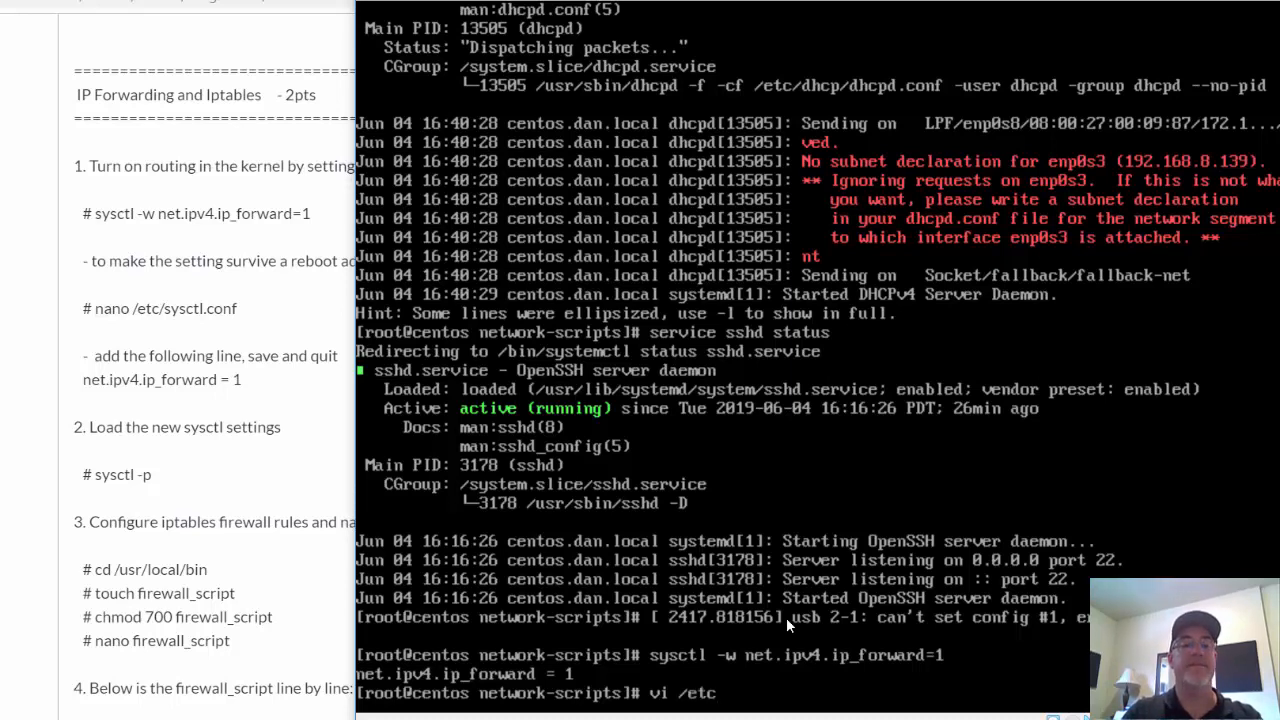
{"action": "type", "text": "sysc"}
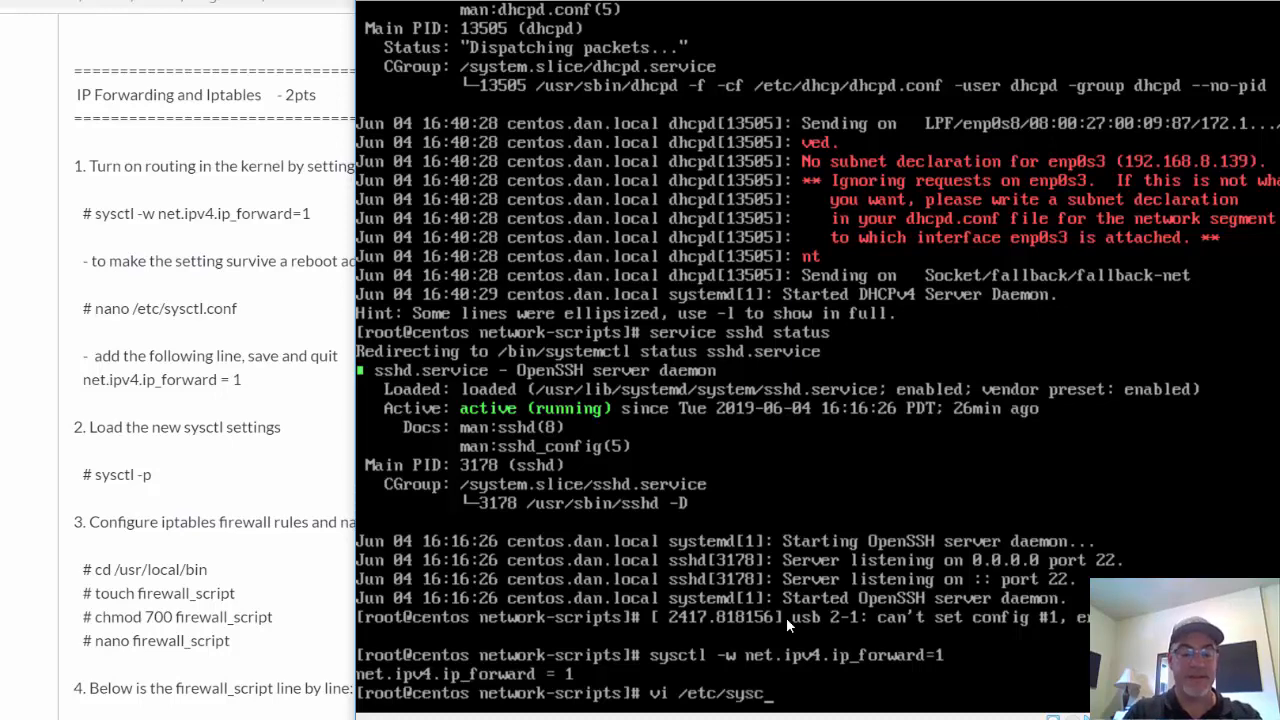
{"action": "type", "text": "tl."}
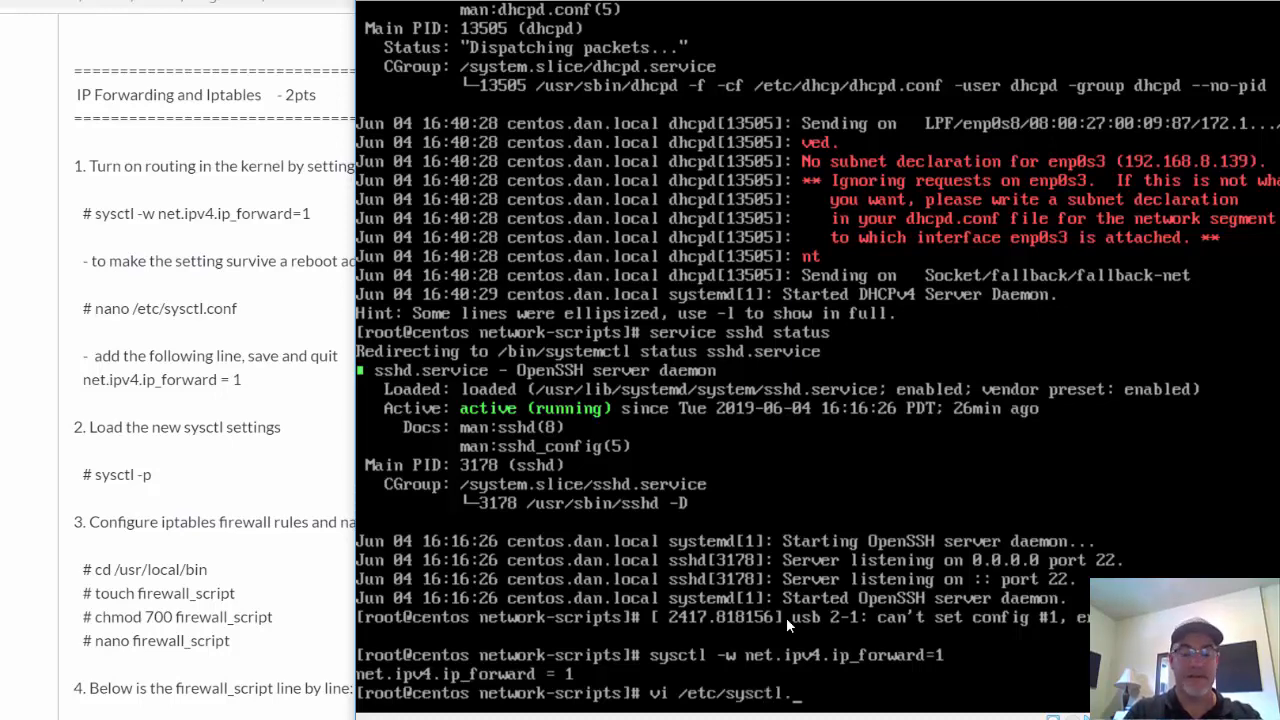
{"action": "type", "text": "conf"}
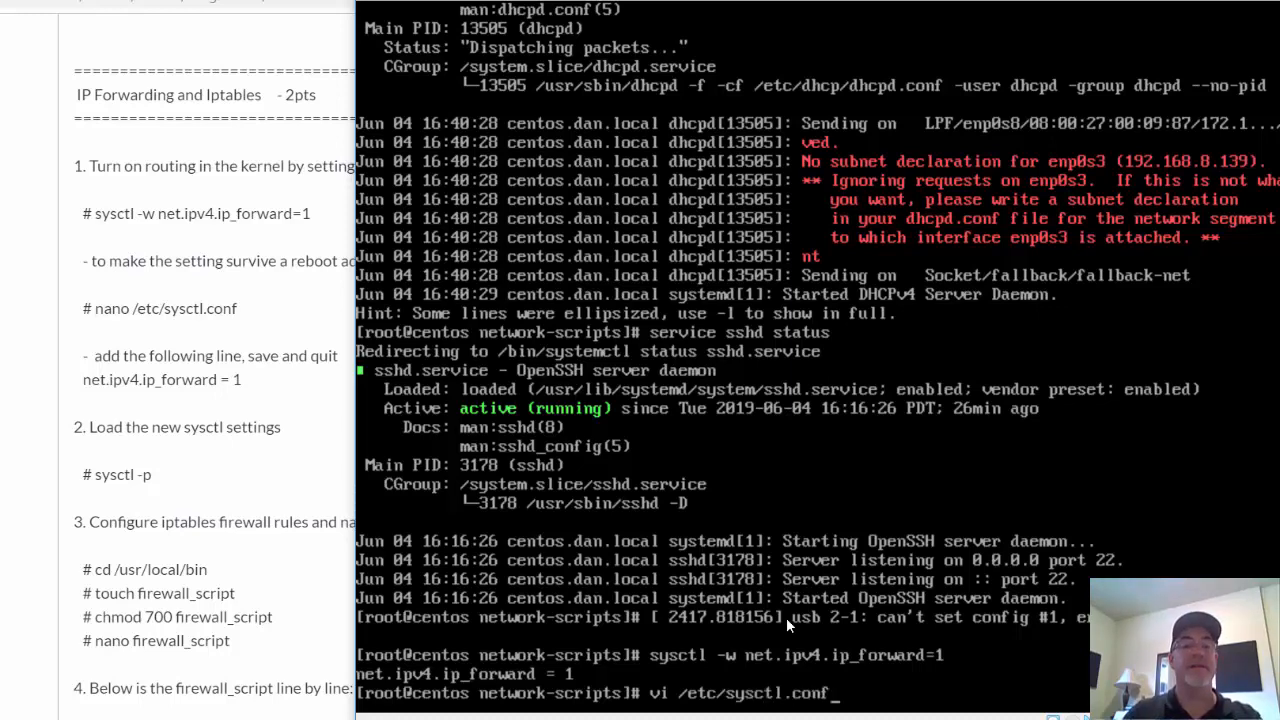
{"action": "key", "text": "enter"}
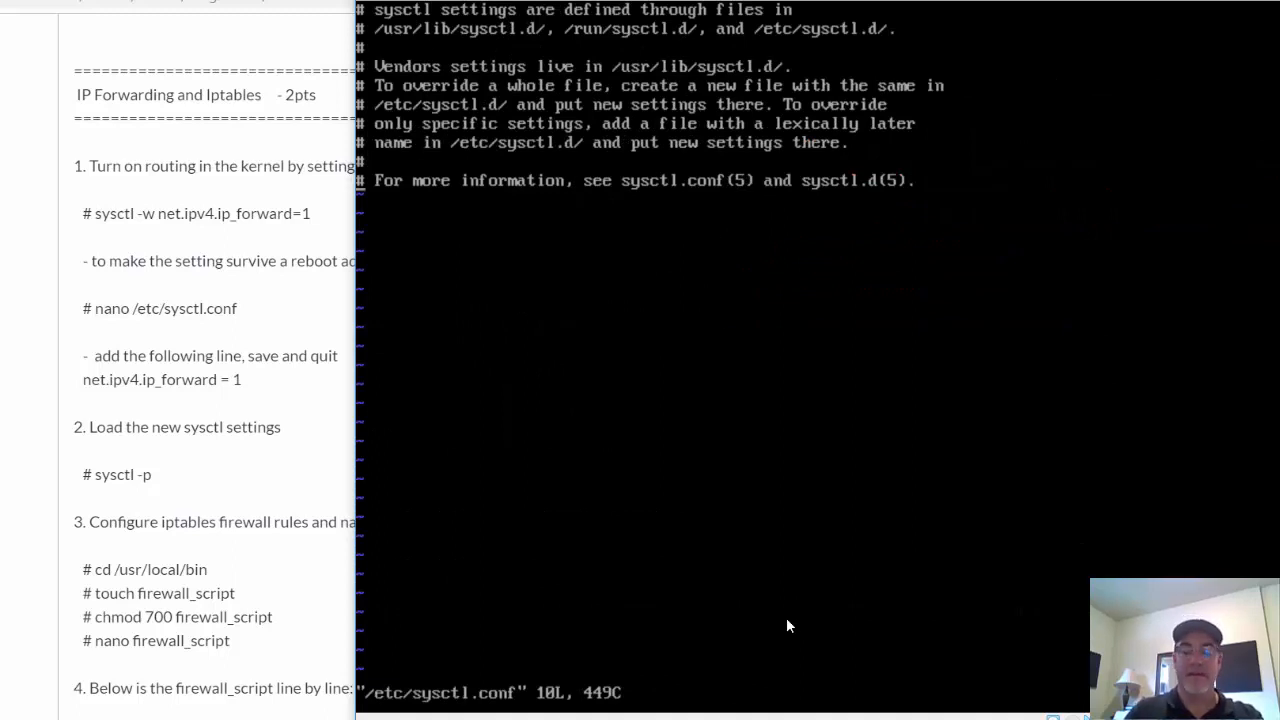
Append 'net.ipv4.ip_forward = 1' to sysctl.conf in vi and save with :wq
{"action": "key", "text": "i"}
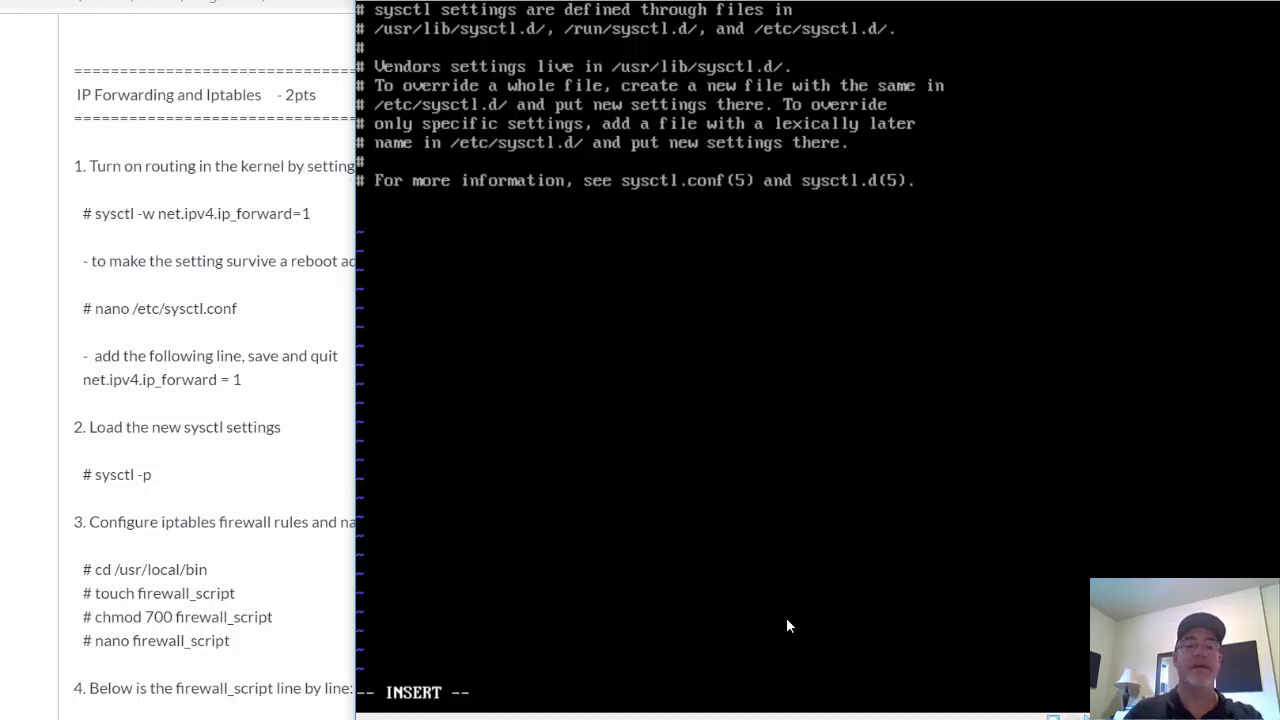
{"action": "type", "text": "n"}
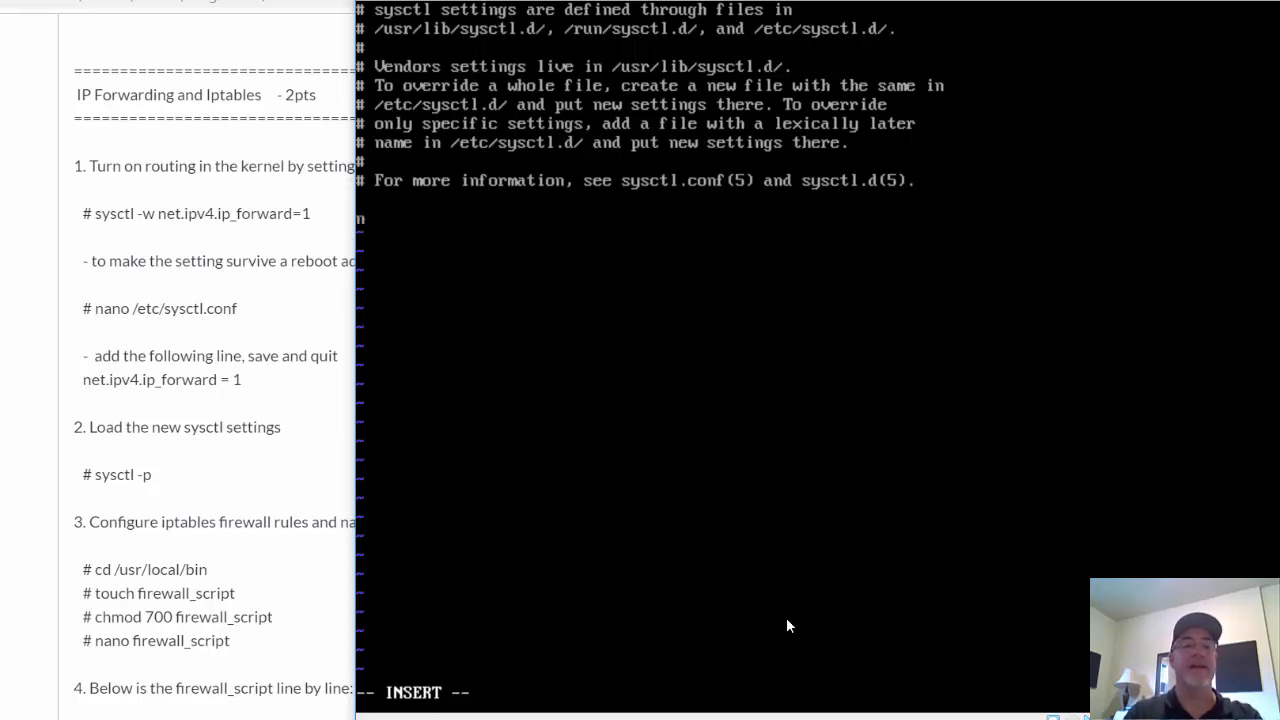
{"action": "type", "text": "net.ipv"}
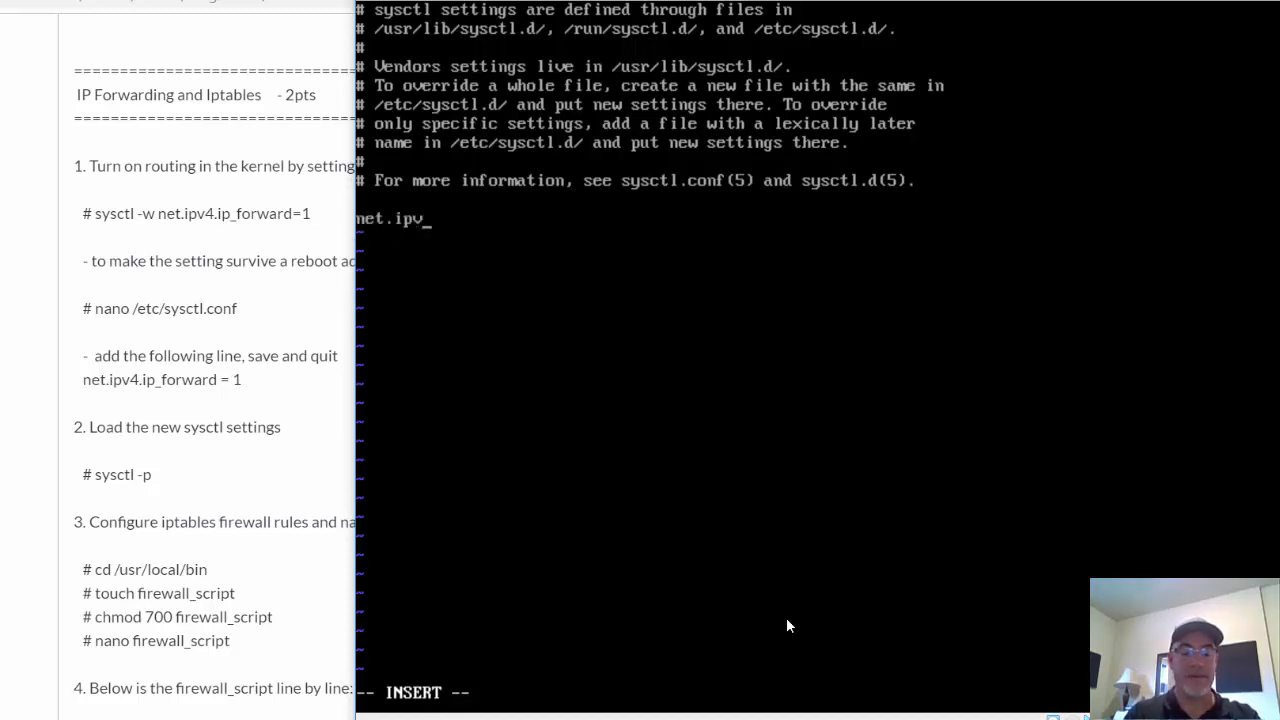
{"action": "type", "text": "4"}
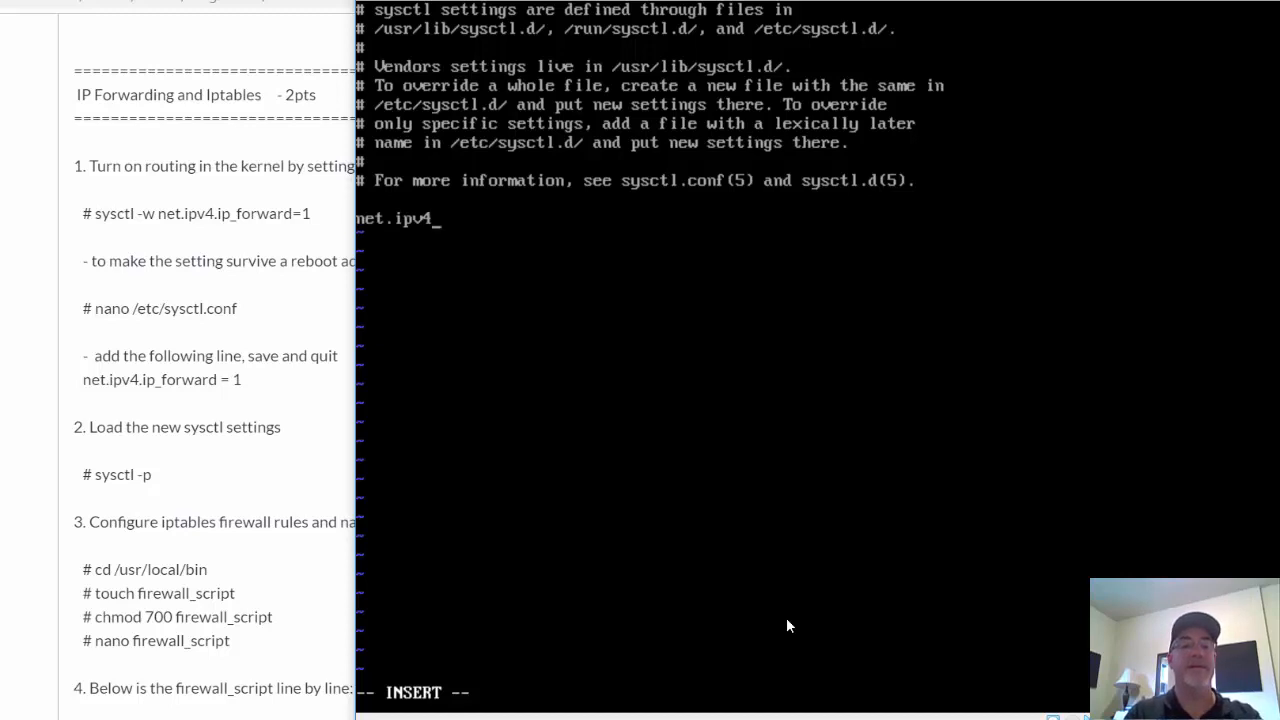
{"action": "type", "text": ".ip"}
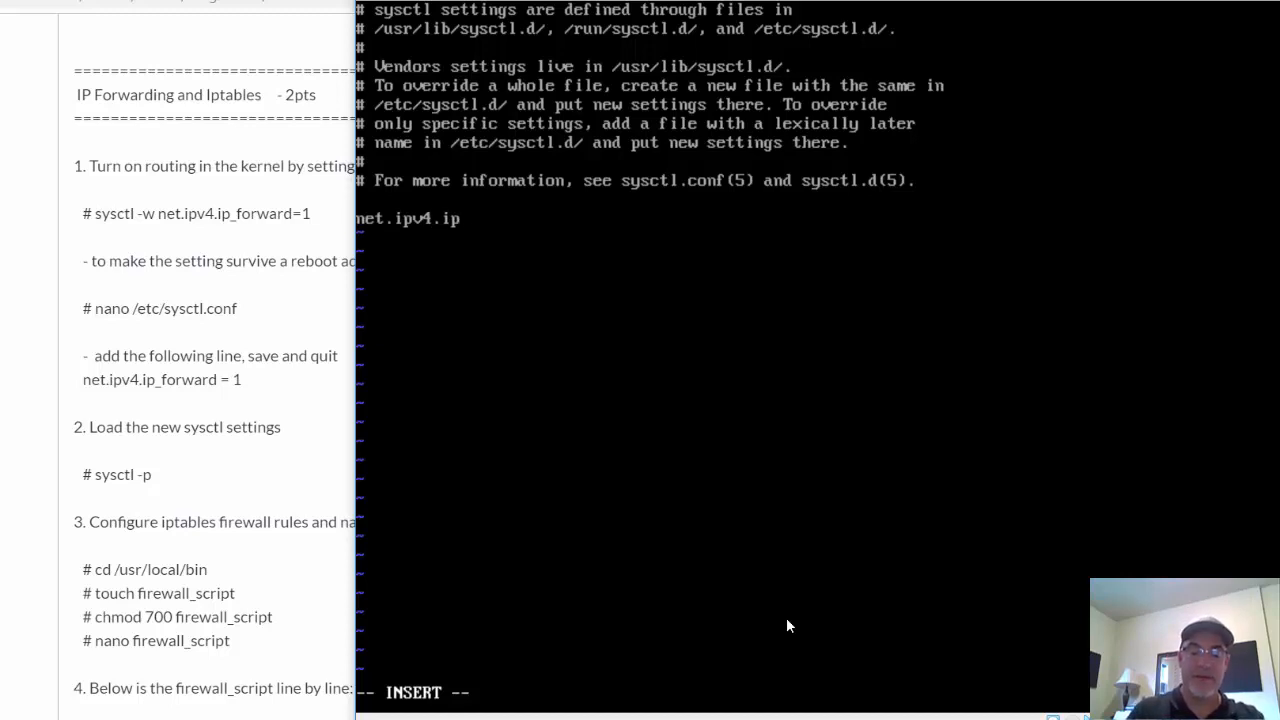
{"action": "type", "text": "_forward ="}
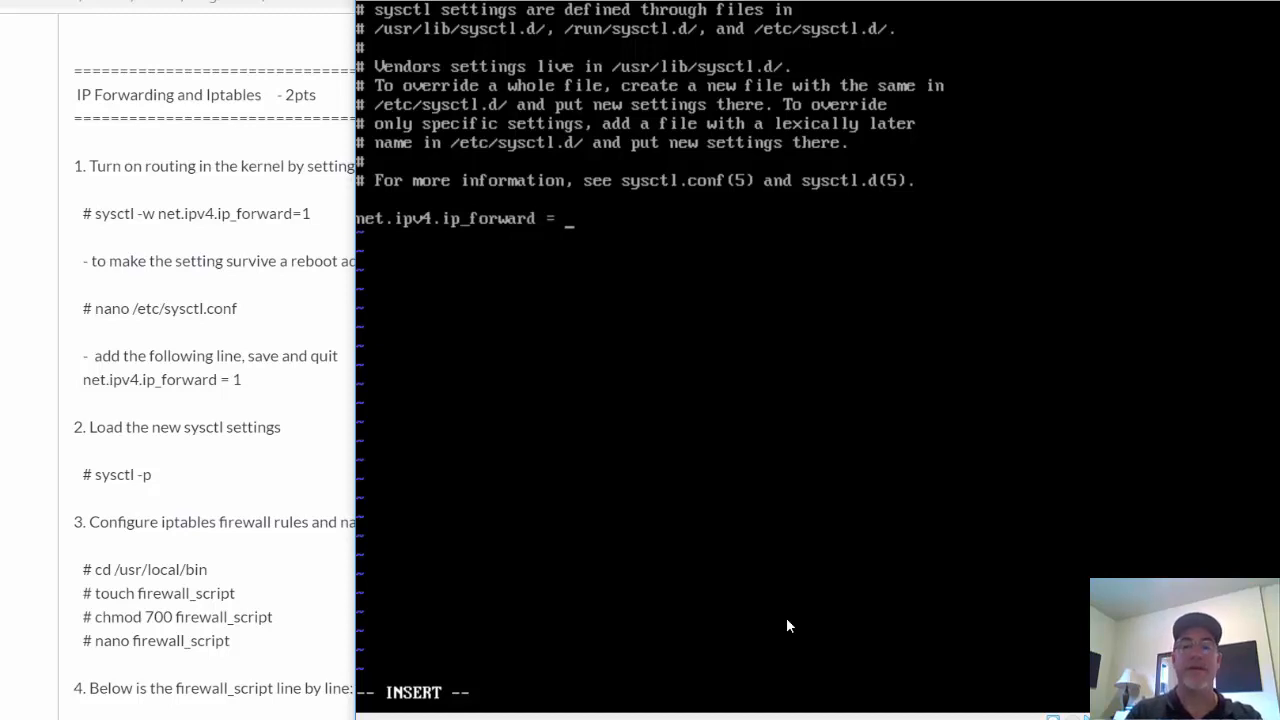
{"action": "type", "text": "1"}
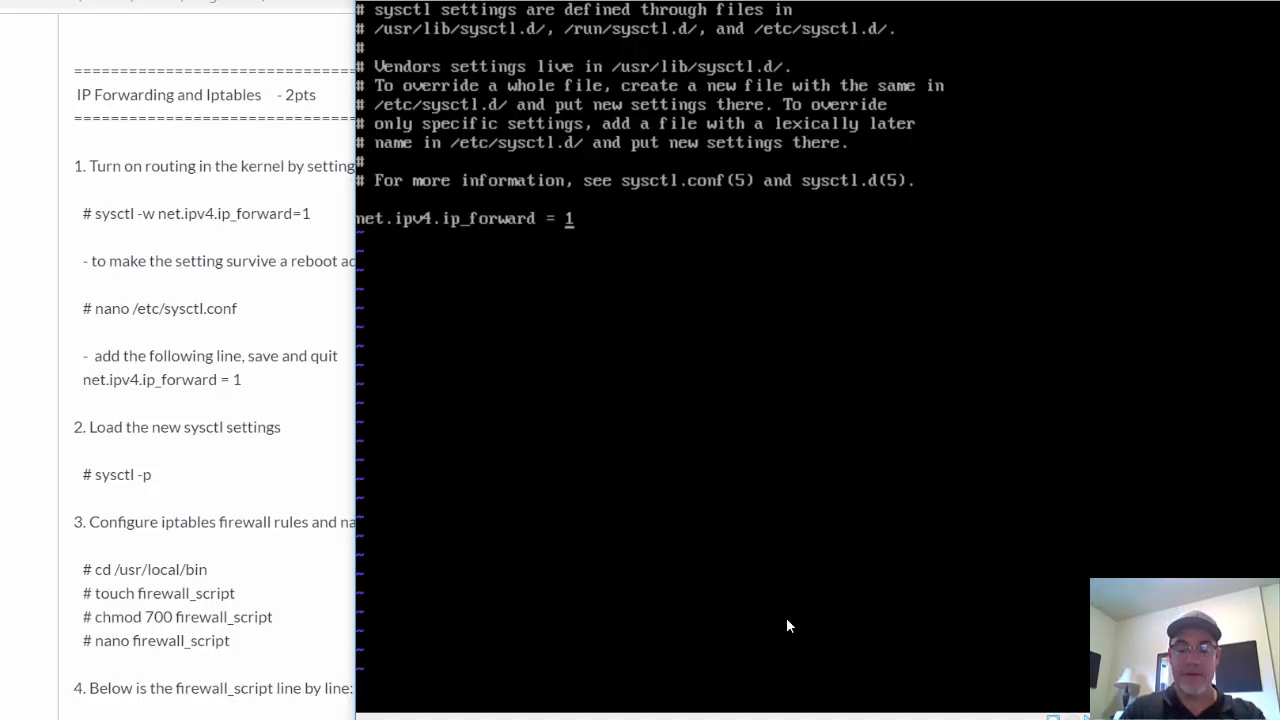
{"action": "type", "text": ":wq"}
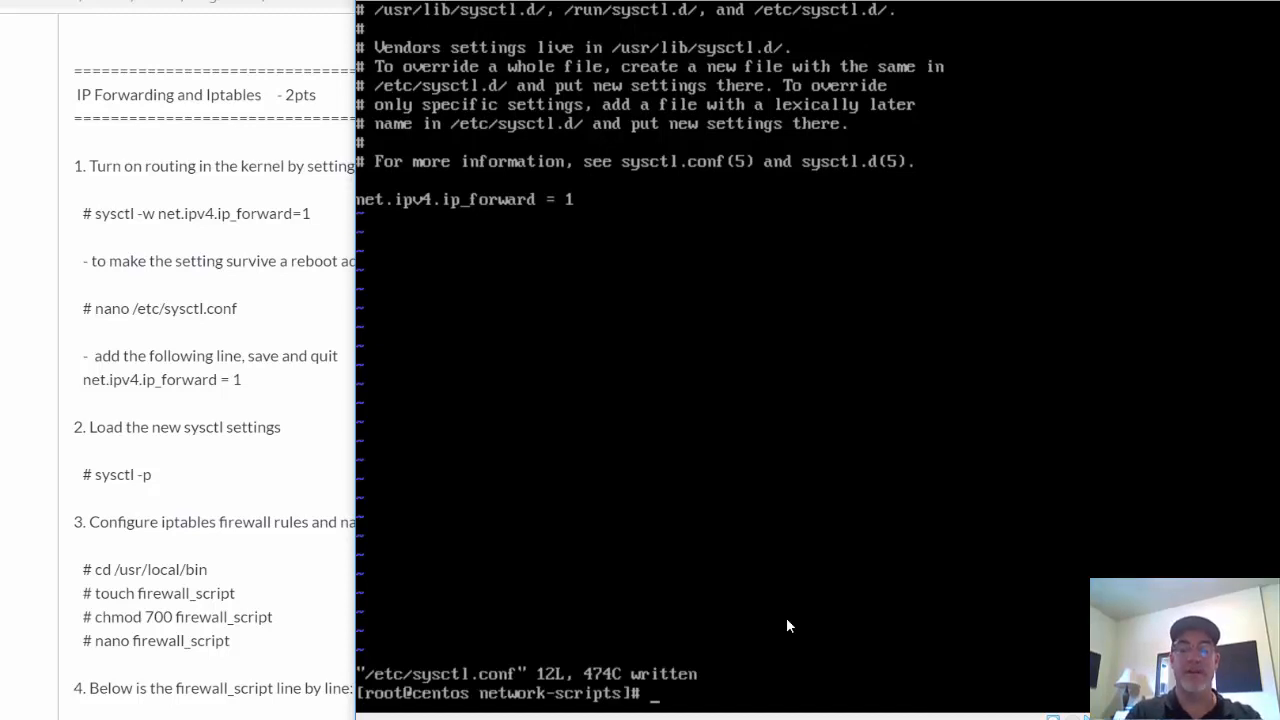
Reload kernel settings with sysctl -p, confirming net.ipv4.ip_forward = 1
{"action": "type", "text": "sysctl"}
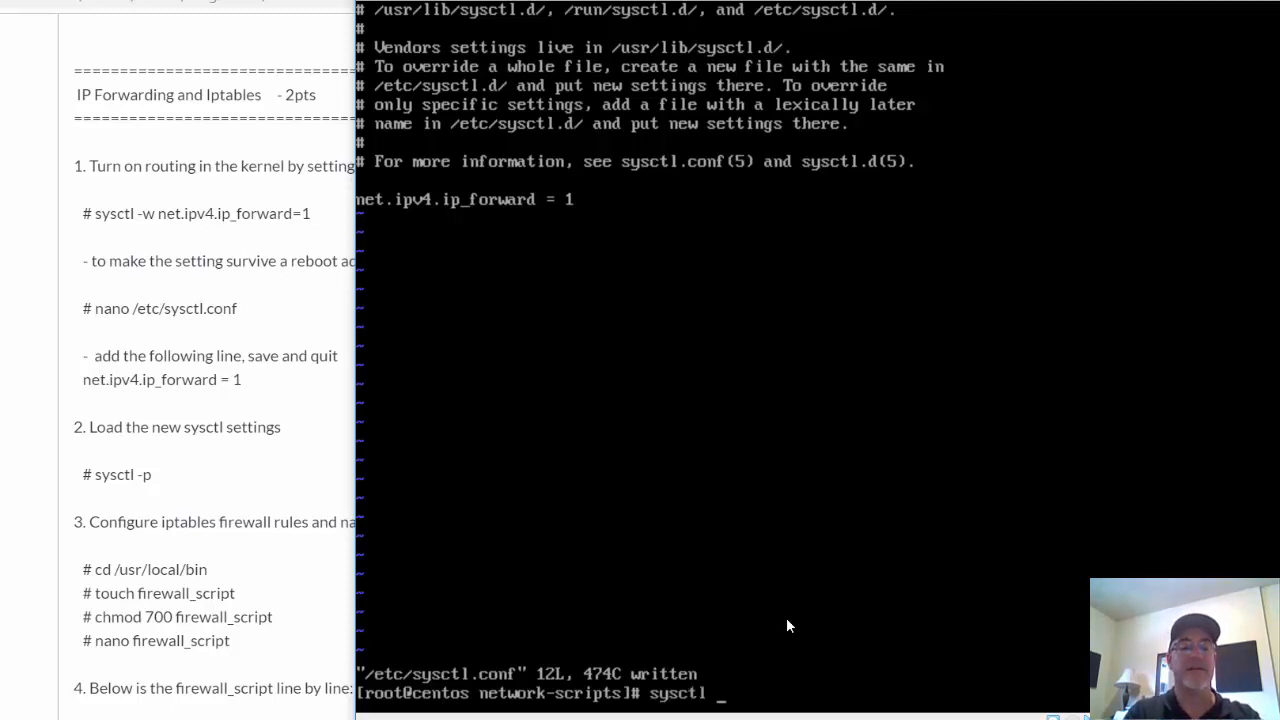
{"action": "type", "text": "-p"}
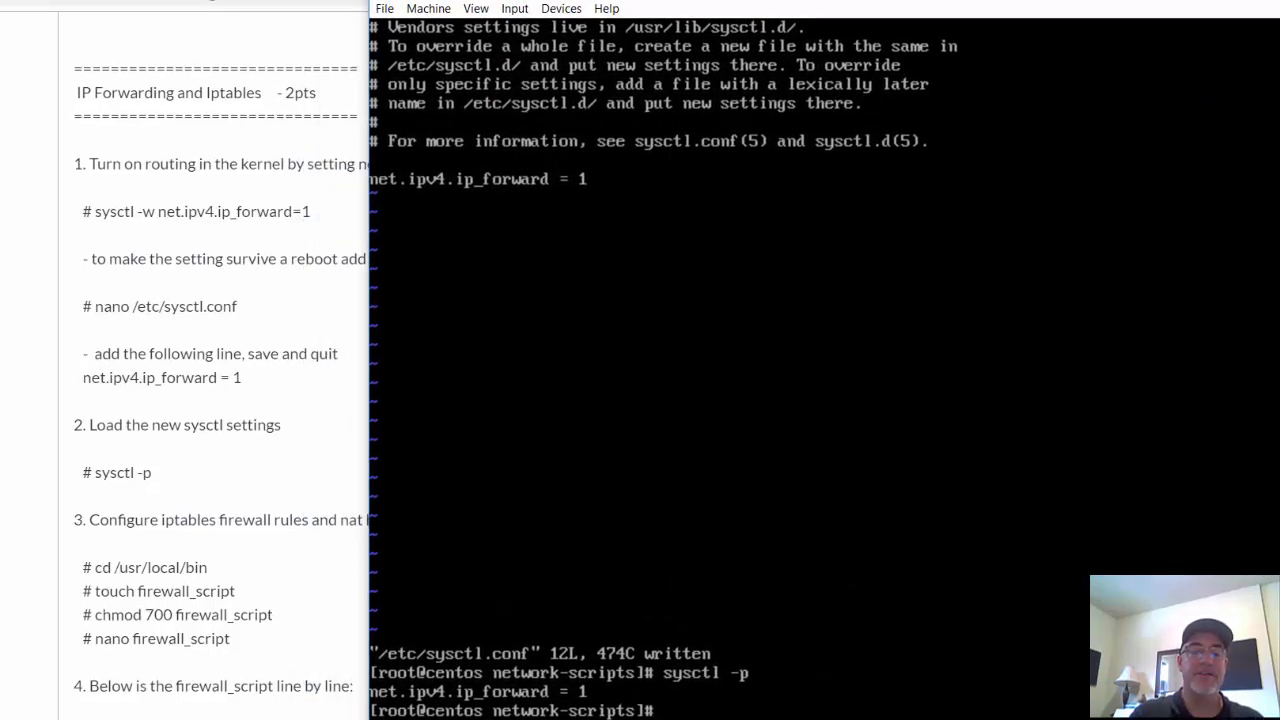
{"action": "scroll", "scroll_direction": "down", "scroll_amount": 3}
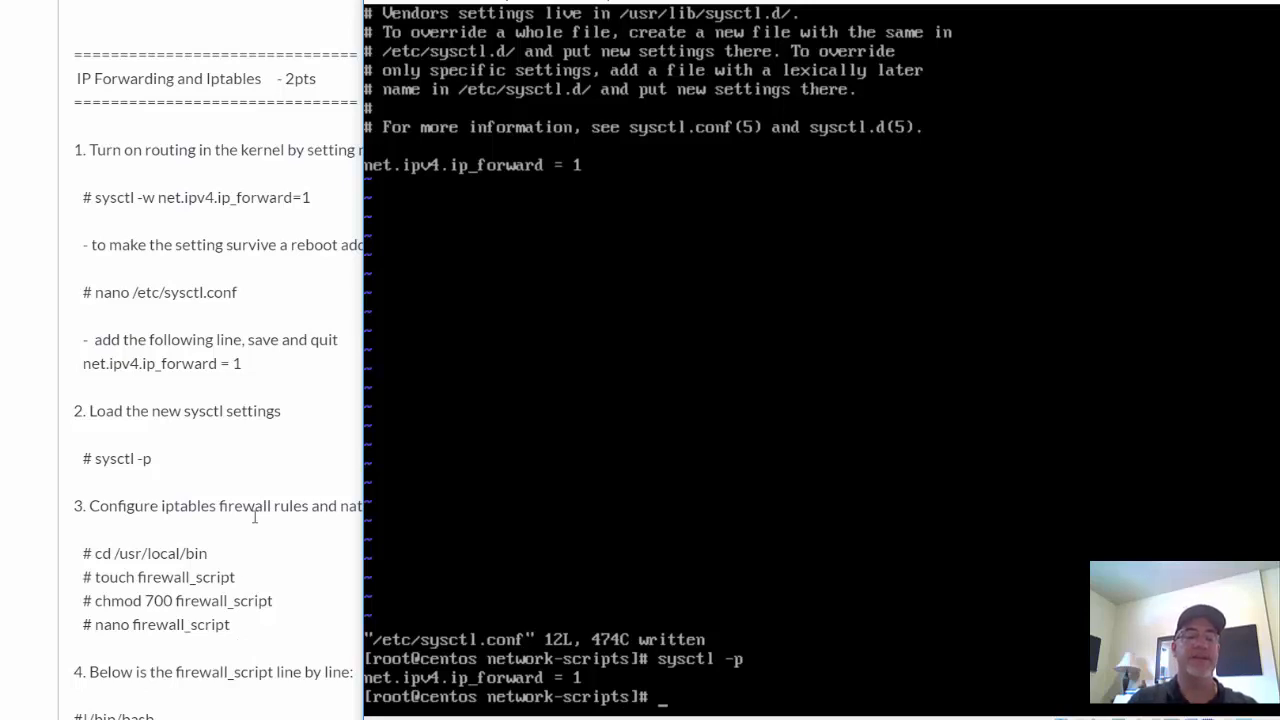
{"action": "mouse_move", "coordinate": [258, 658]}
{"action": "type", "text": "cd"}
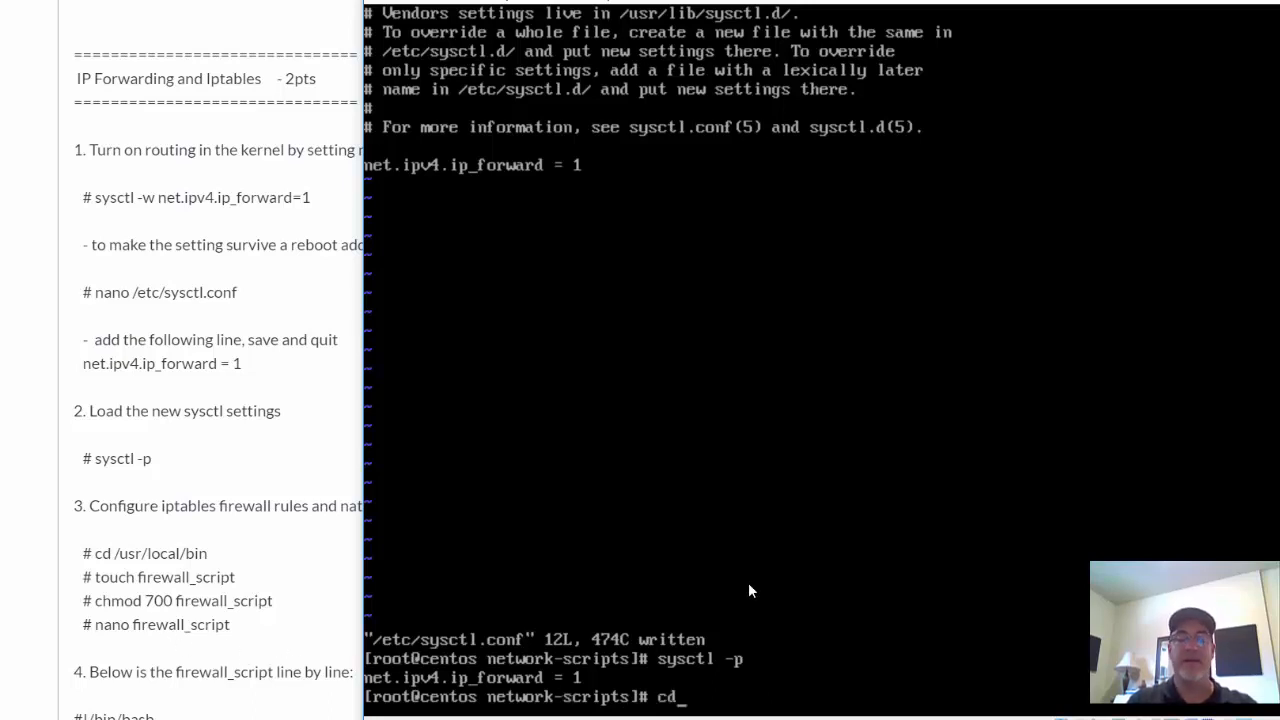
Create an empty firewall_script in /usr/local/bin and set its permissions to 700
{"action": "type", "text": "/e"}
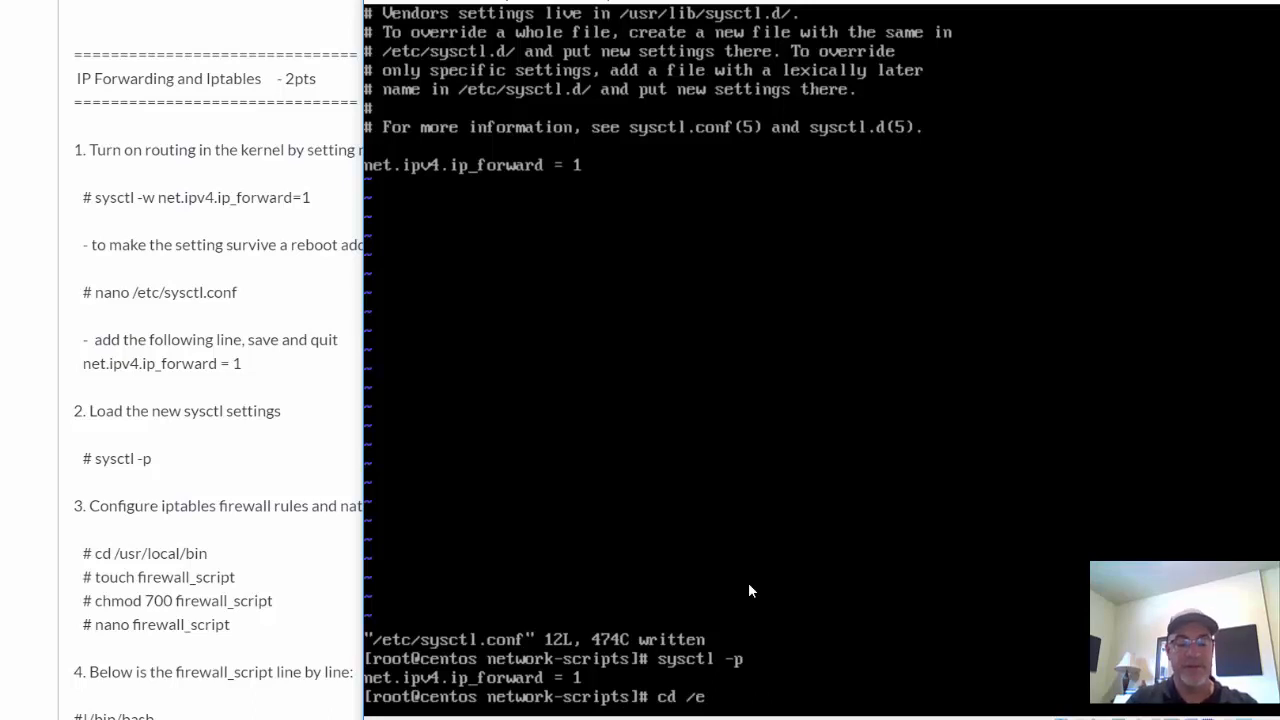
{"action": "type", "text": "s"}
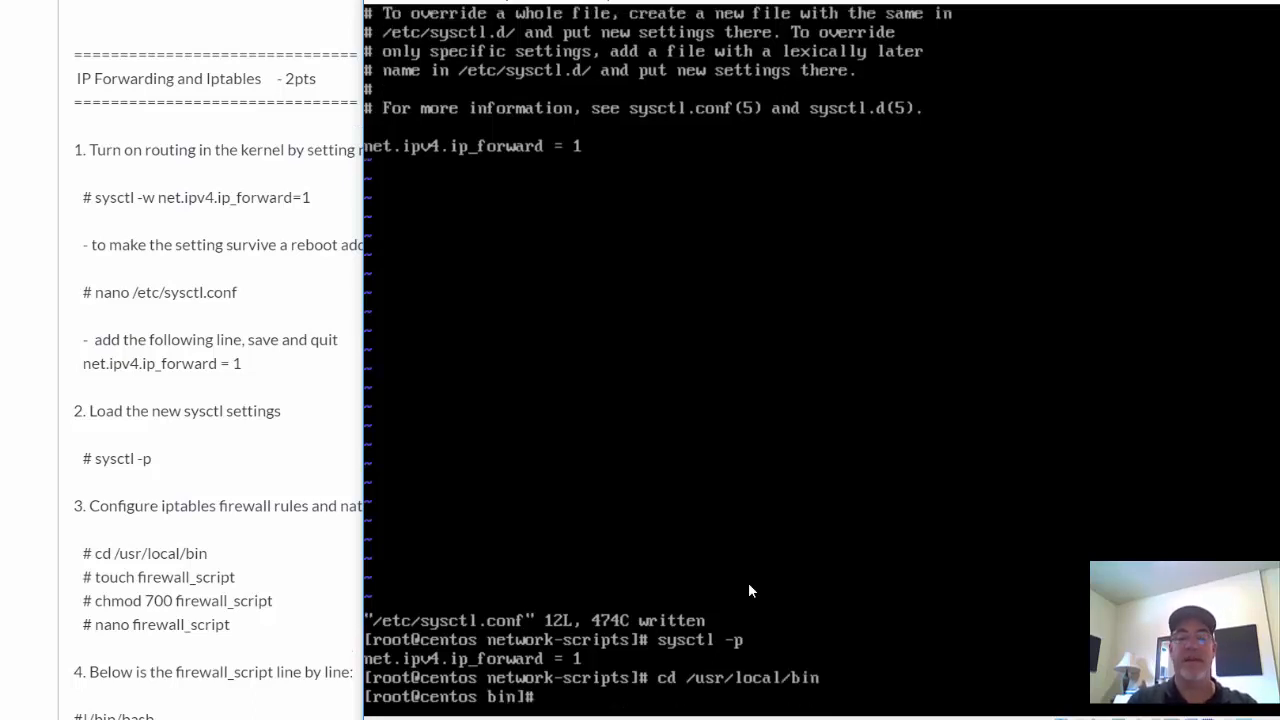
{"action": "type", "text": "touch firewall_script"}
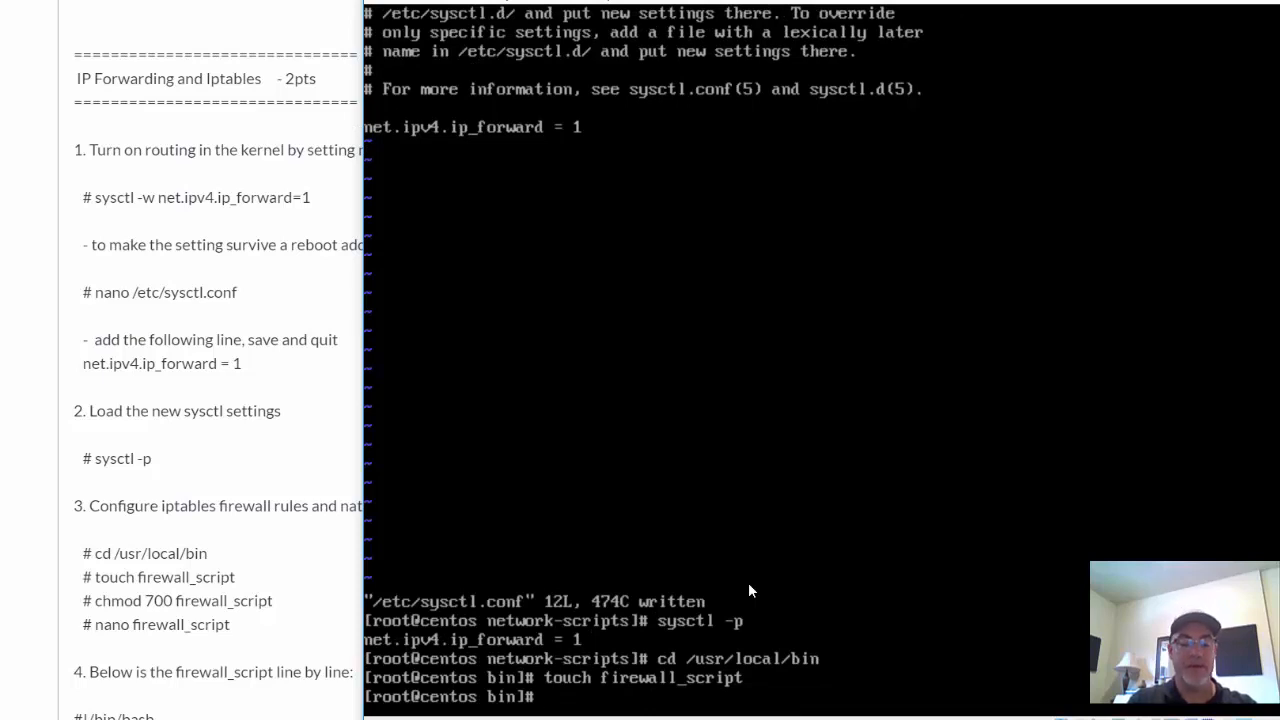
{"action": "type", "text": "chmod"}
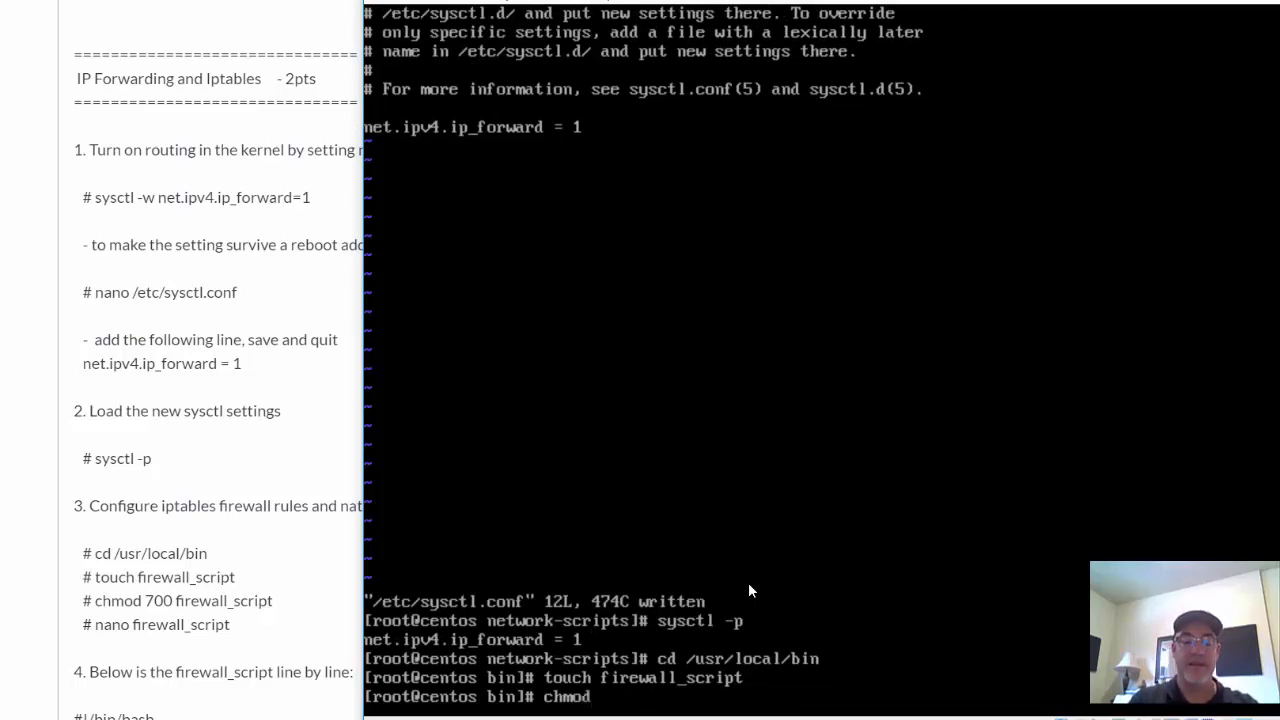
{"action": "type", "text": "700"}
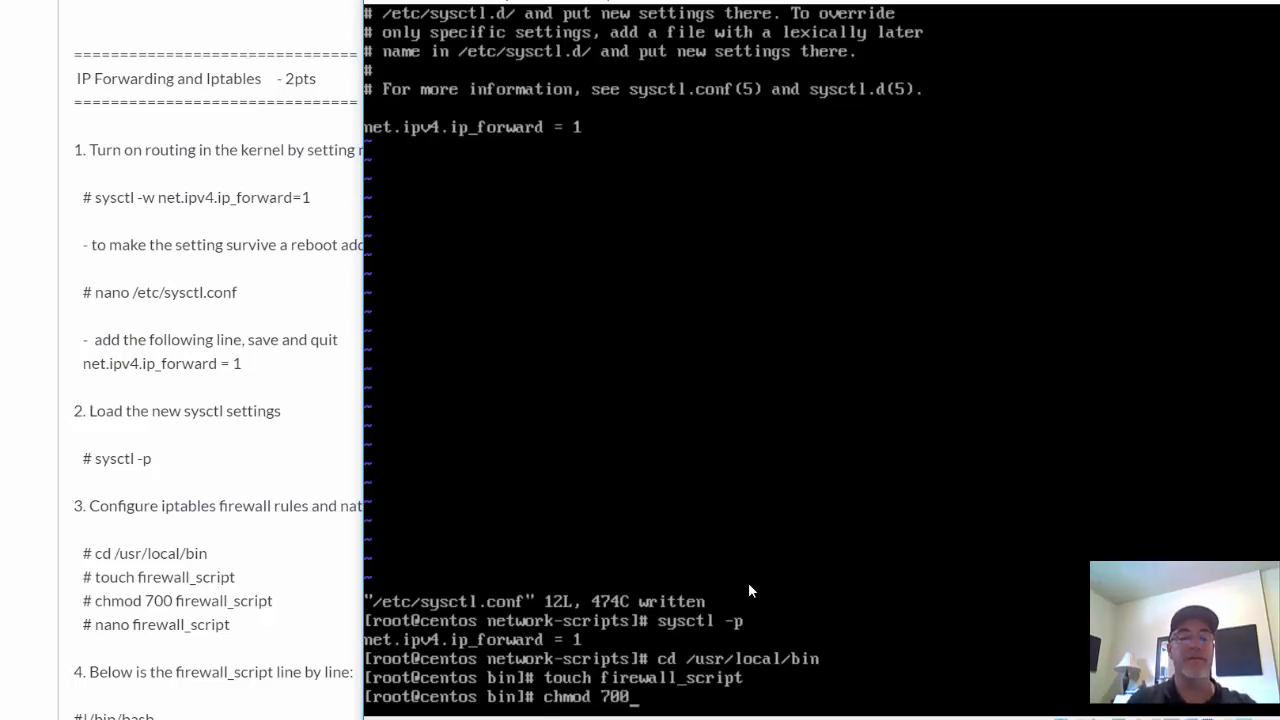
{"action": "type", "text": "firewall_script"}
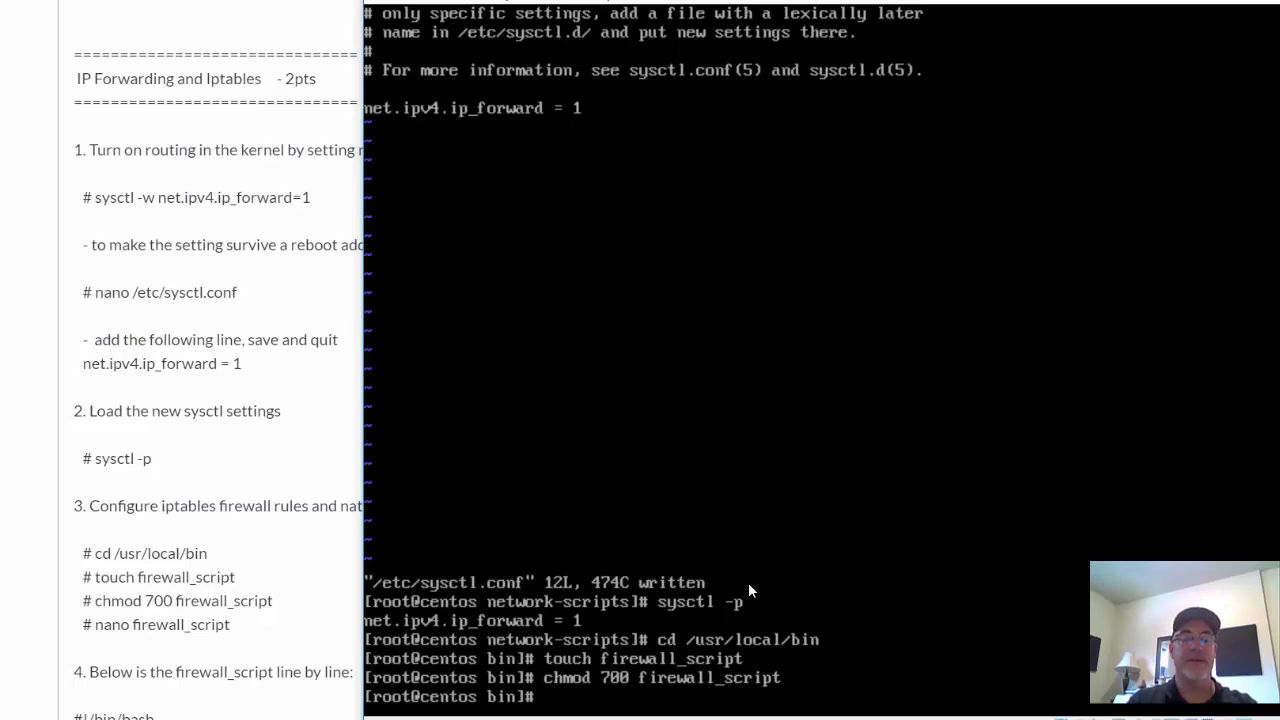
Open firewall_script in nano with the -c cursor-position option
{"action": "type", "text": "nano"}
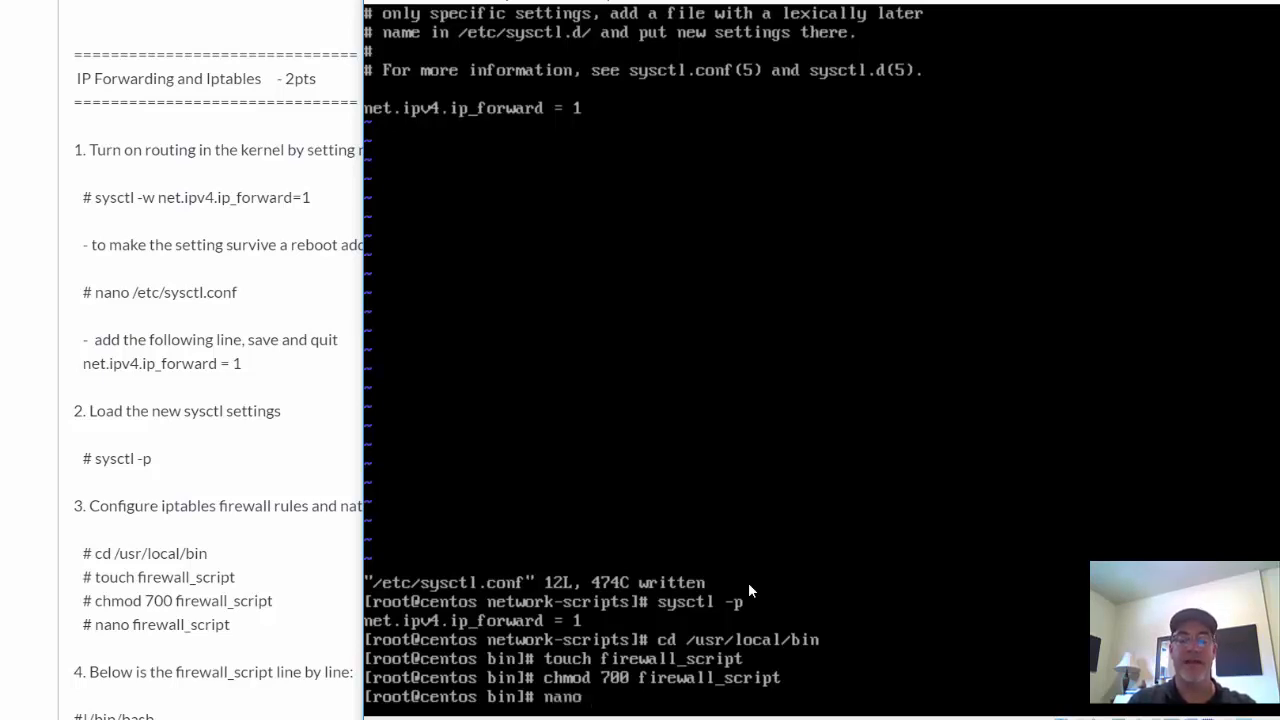
{"action": "type", "text": "-c"}
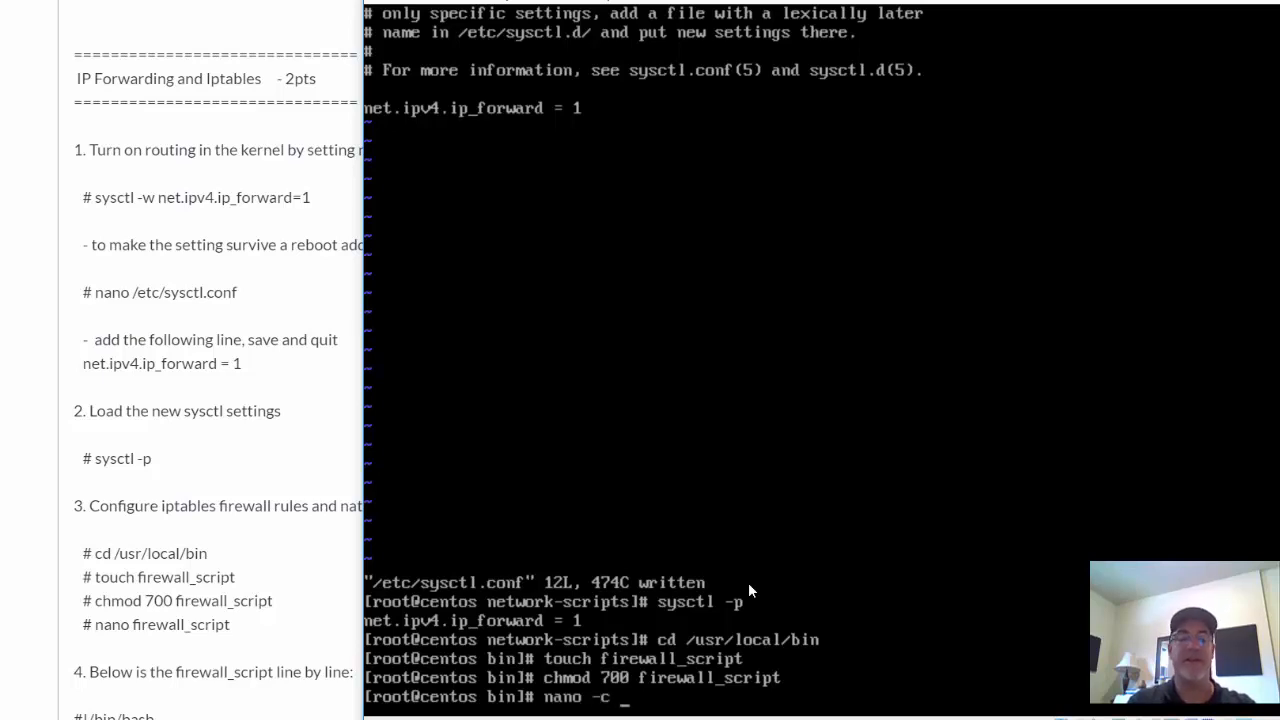
{"action": "type", "text": "firewall"}
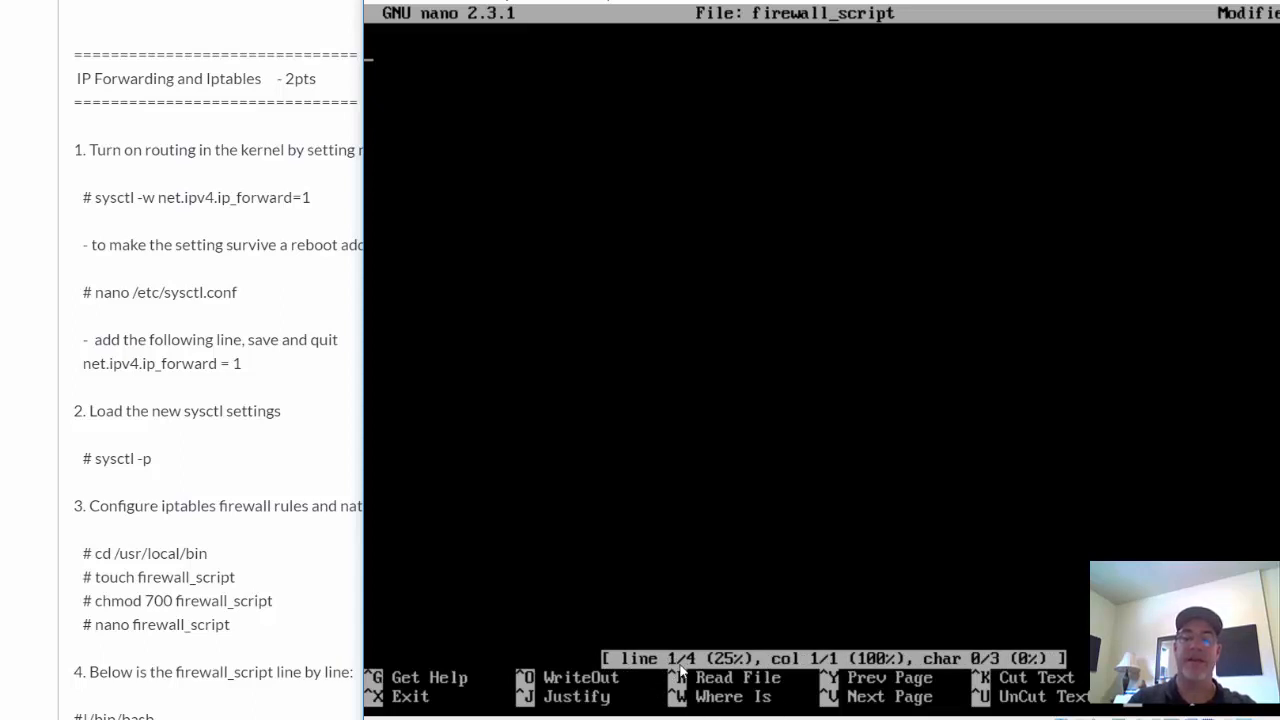
{"action": "mouse_move", "coordinate": [658, 528]}
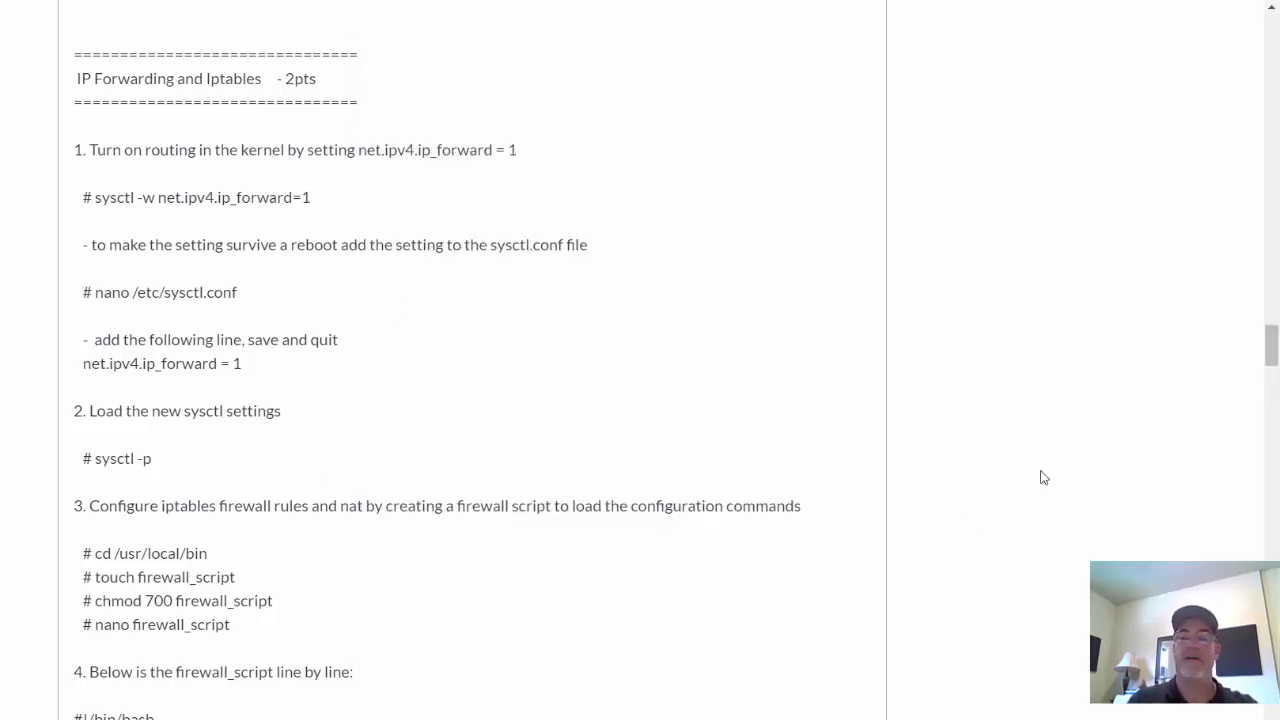
Scroll the lab document to step 4's firewall_script listing
{"action": "scroll", "scroll_direction": "down", "scroll_amount": 3}
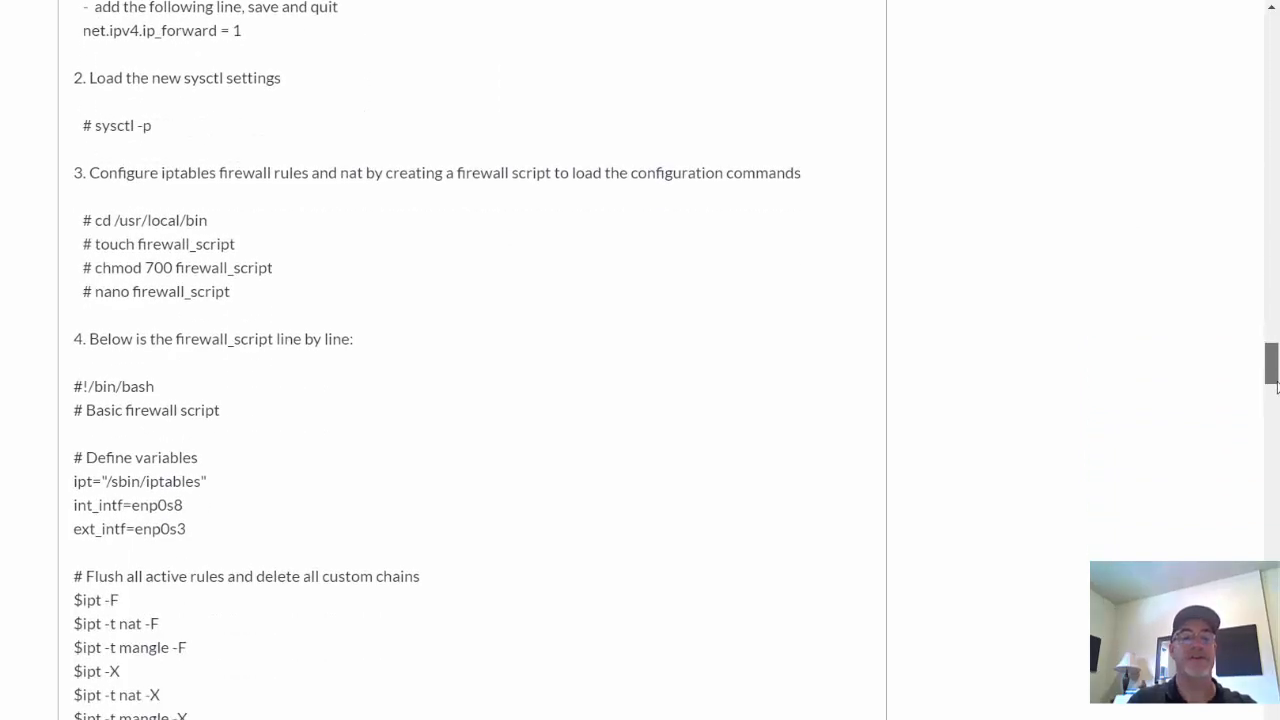
{"action": "scroll", "scroll_direction": "down", "scroll_amount": 3}
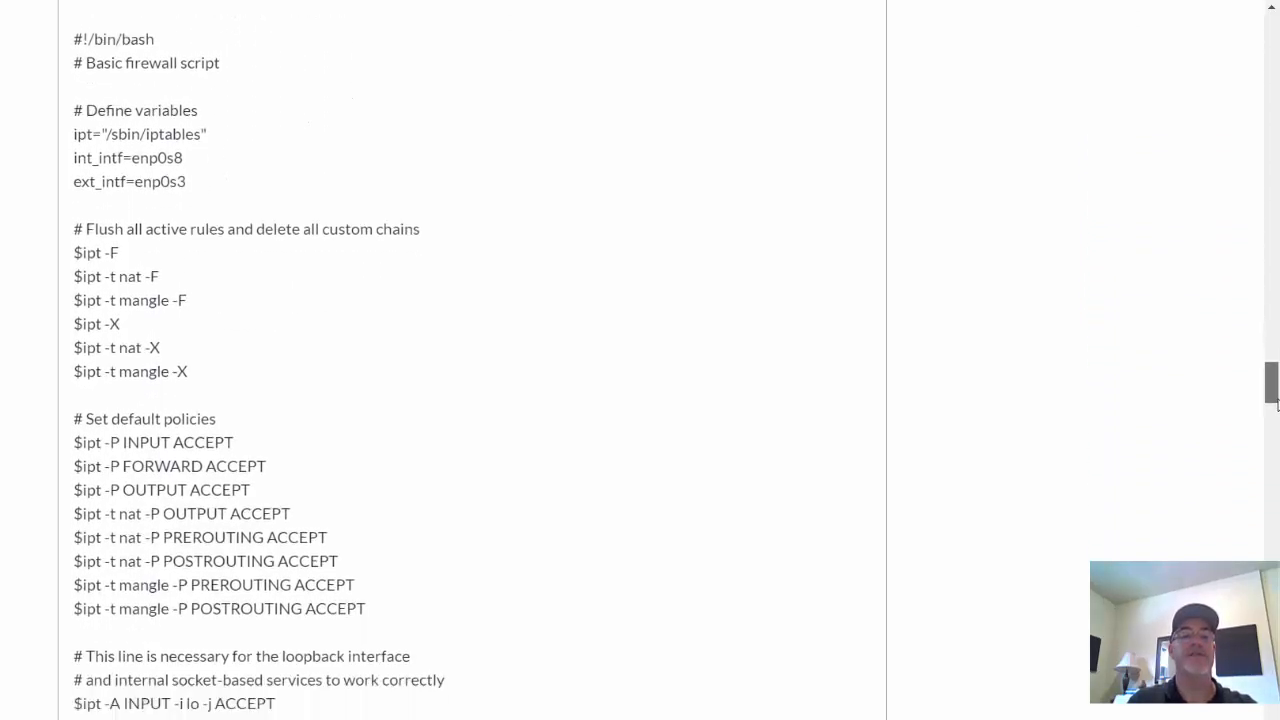
{"action": "scroll", "scroll_direction": "up", "scroll_amount": 3}
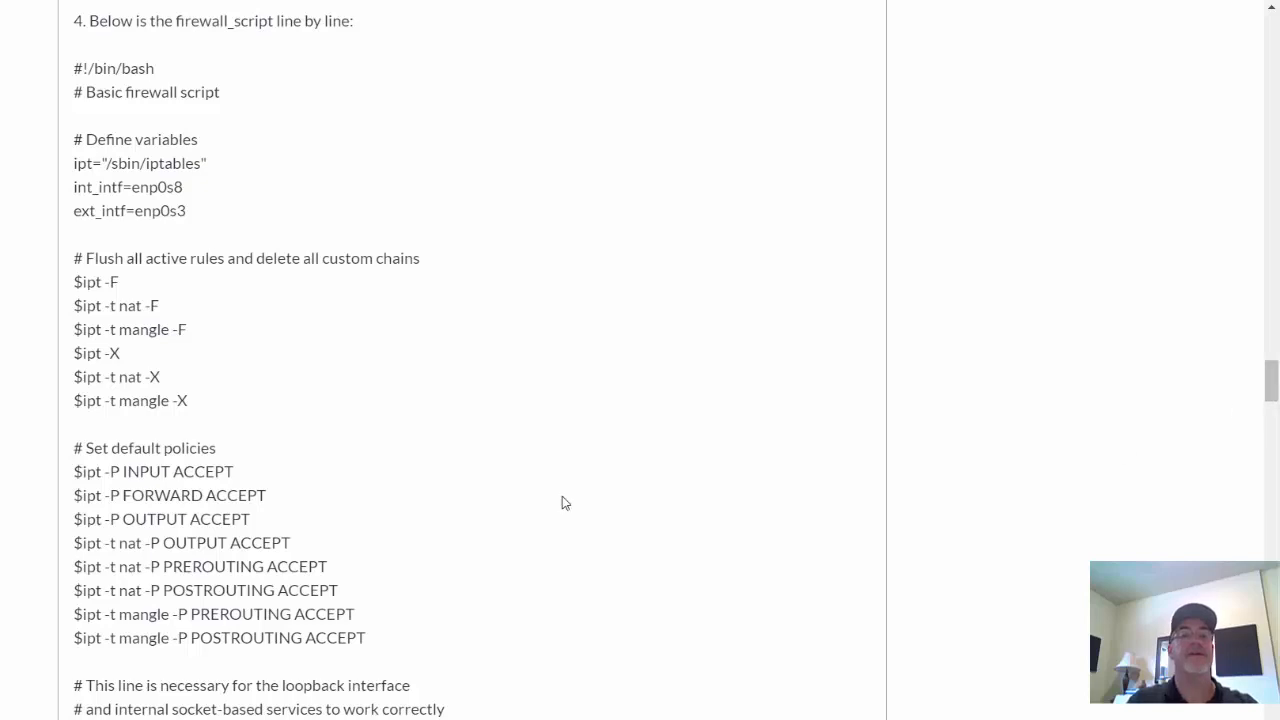
{"action": "mouse_move", "coordinate": [248, 444]}
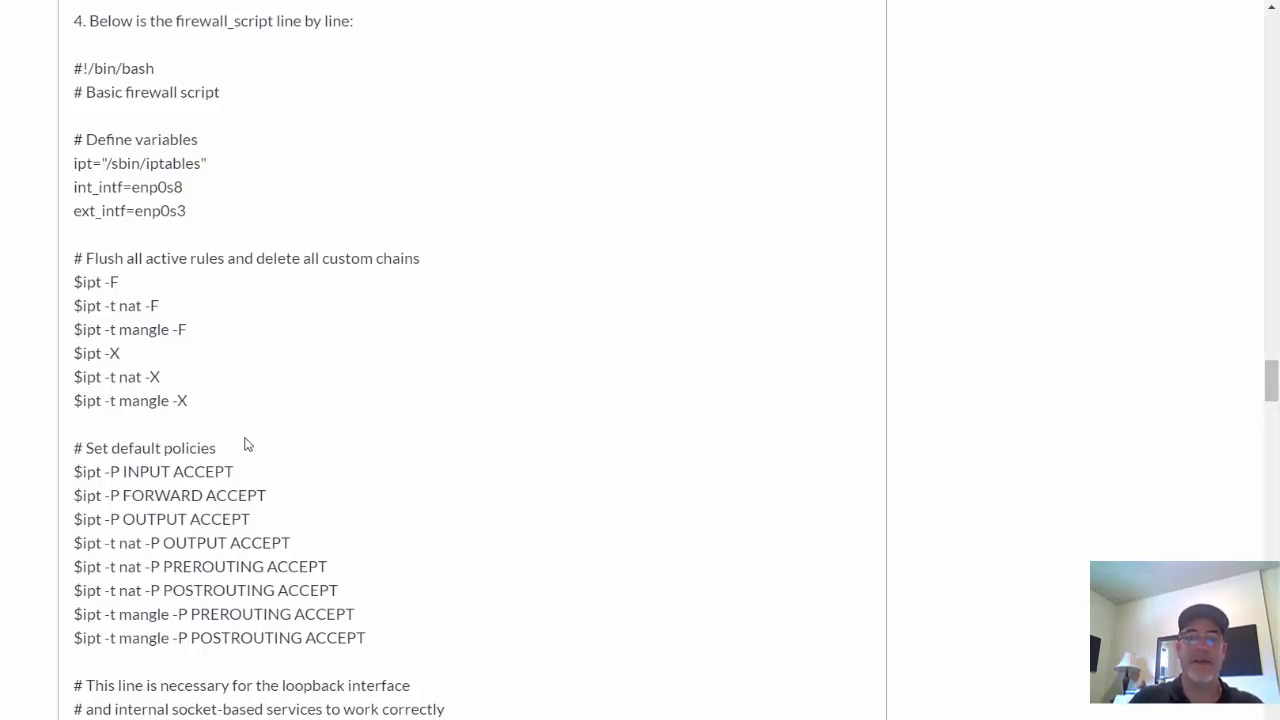
{"action": "mouse_move", "coordinate": [430, 464]}
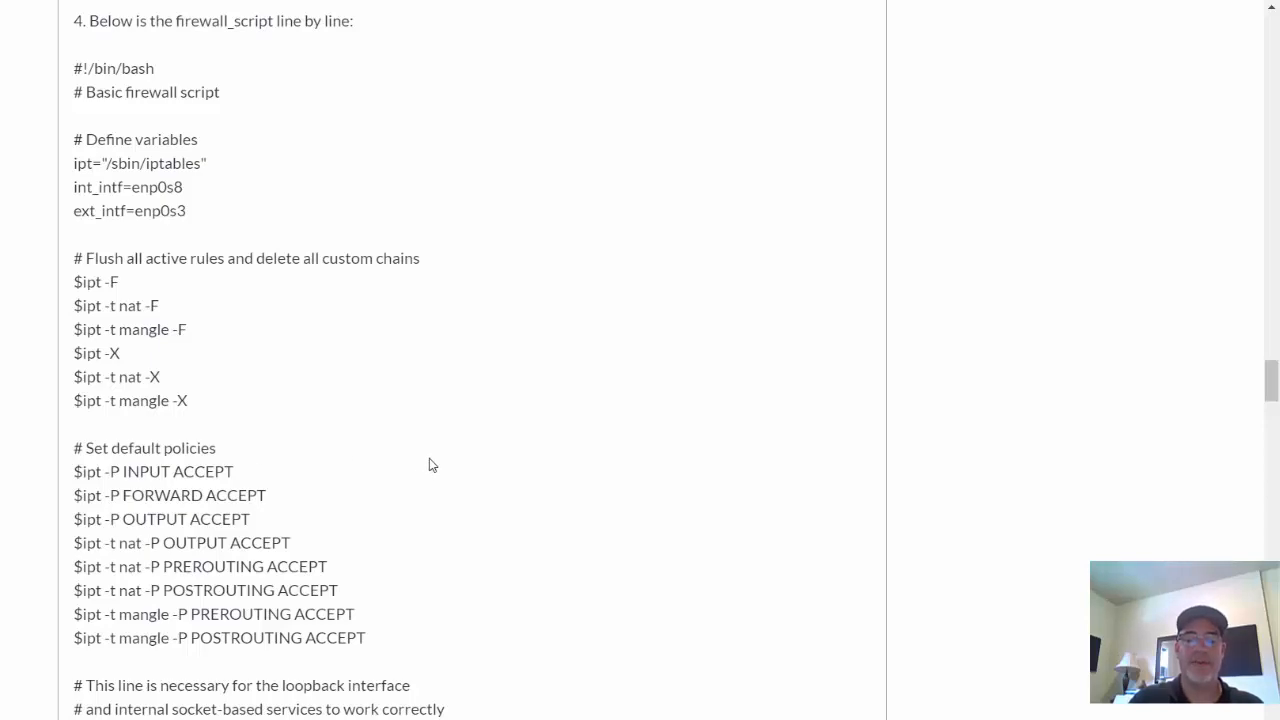